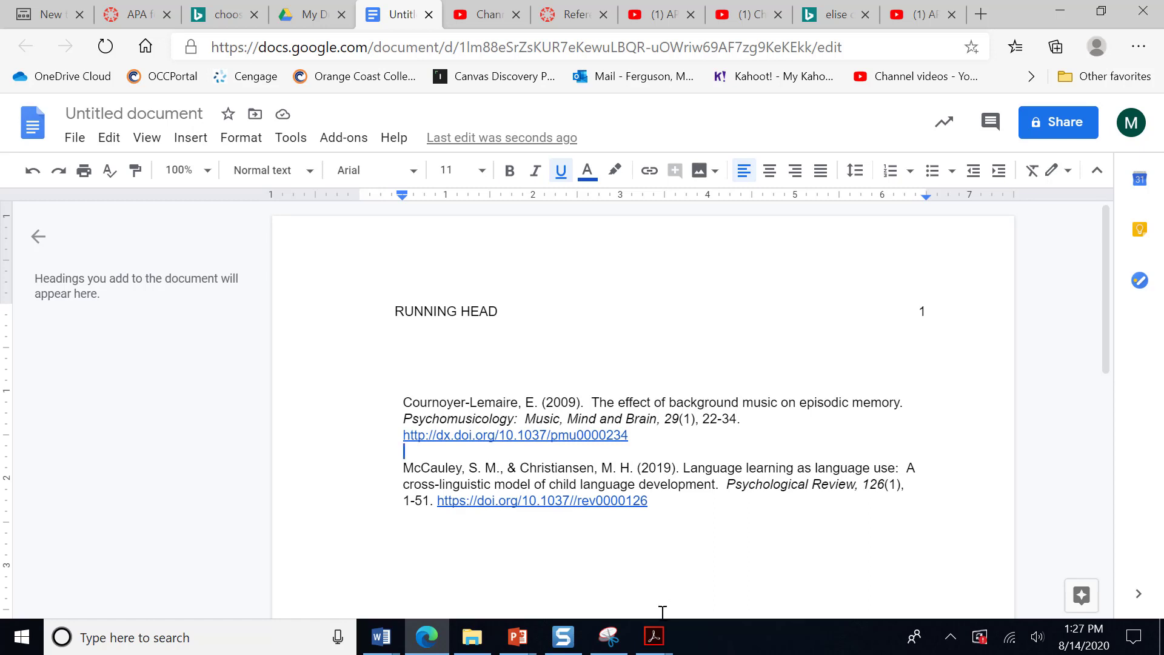
pyautogui.moveTo(652, 636)
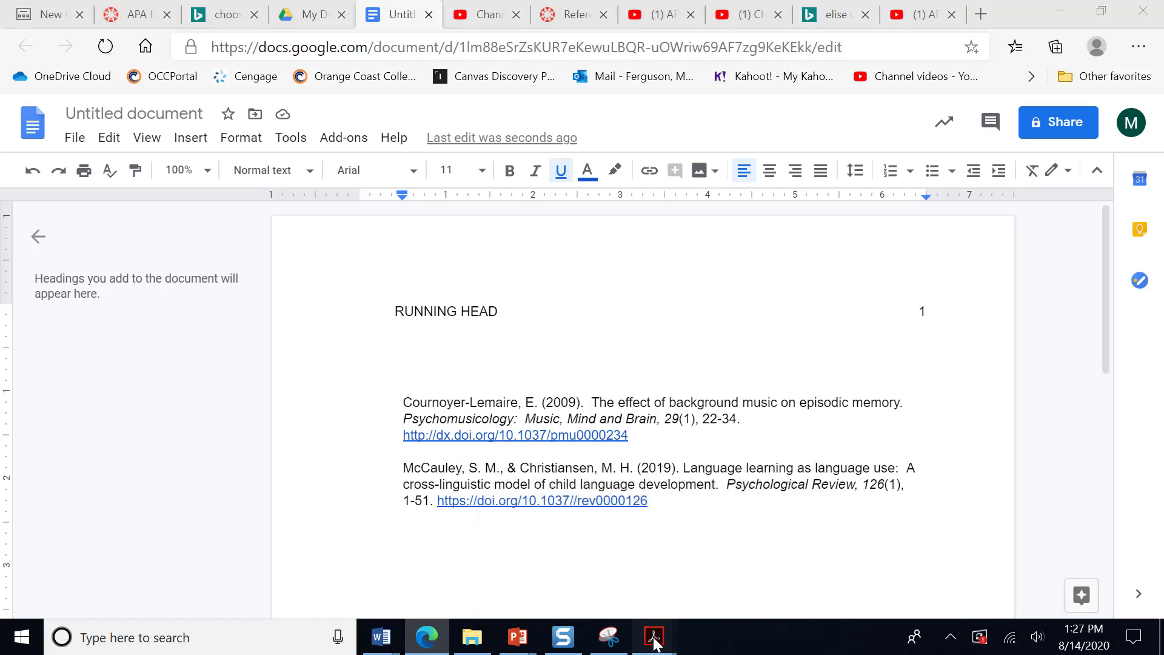
# - After checking the article PDF, delete the blank line above the Cournoyer-Lemaire entry
pyautogui.click(652, 637)
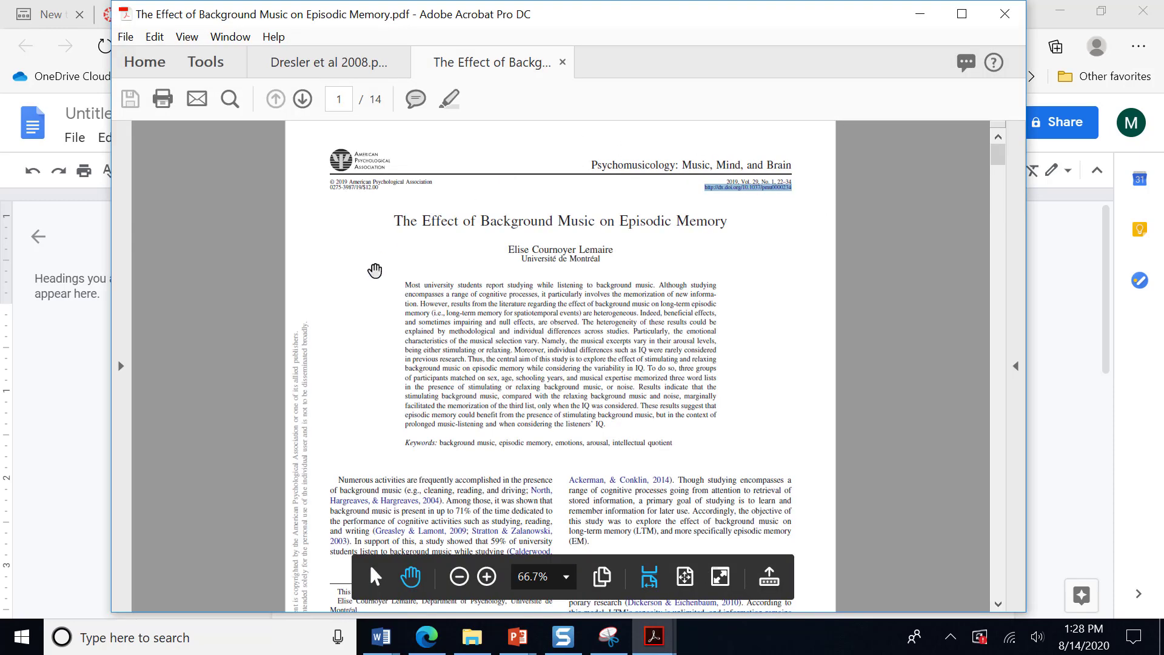
pyautogui.moveTo(567, 251)
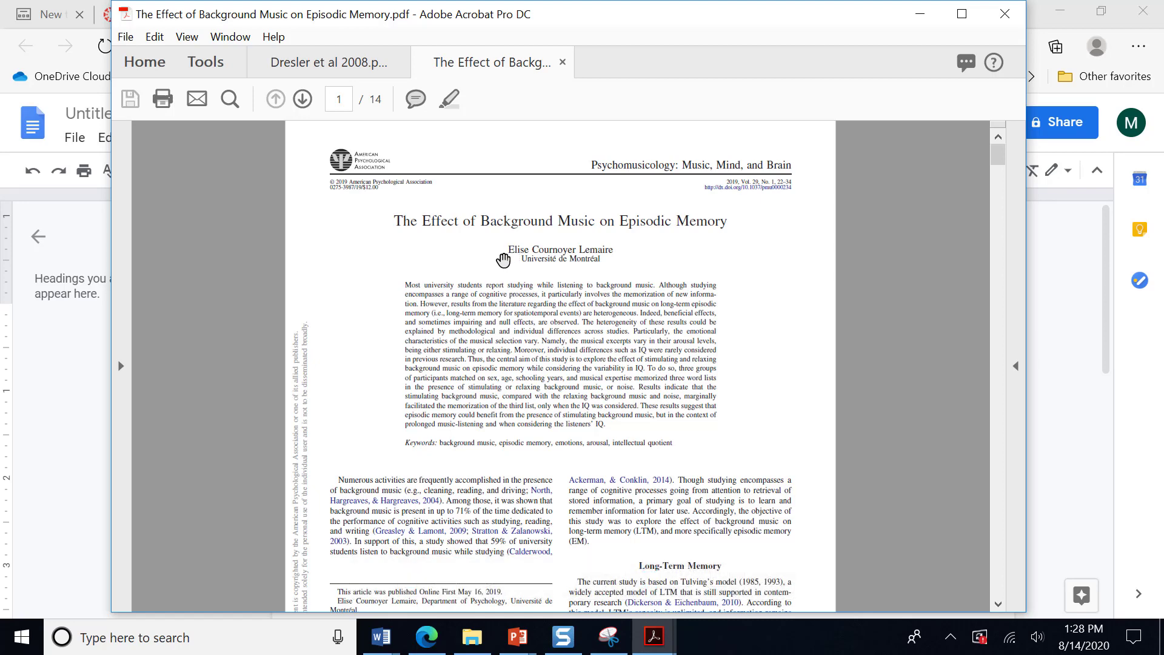
pyautogui.moveTo(503, 255)
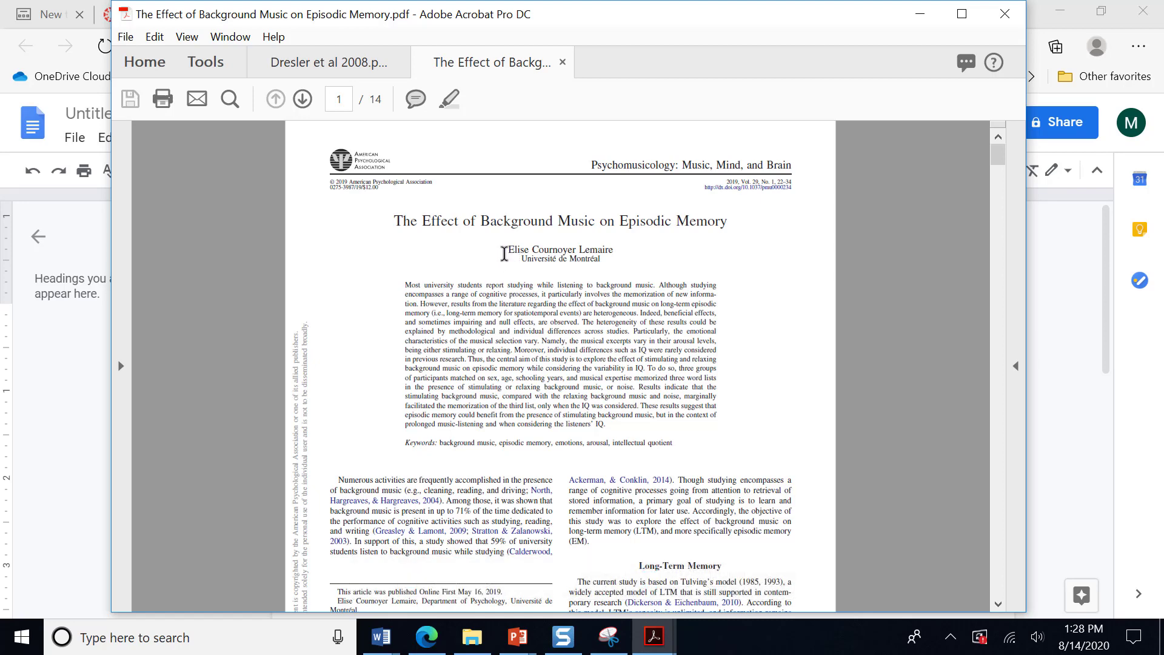
pyautogui.moveTo(583, 247)
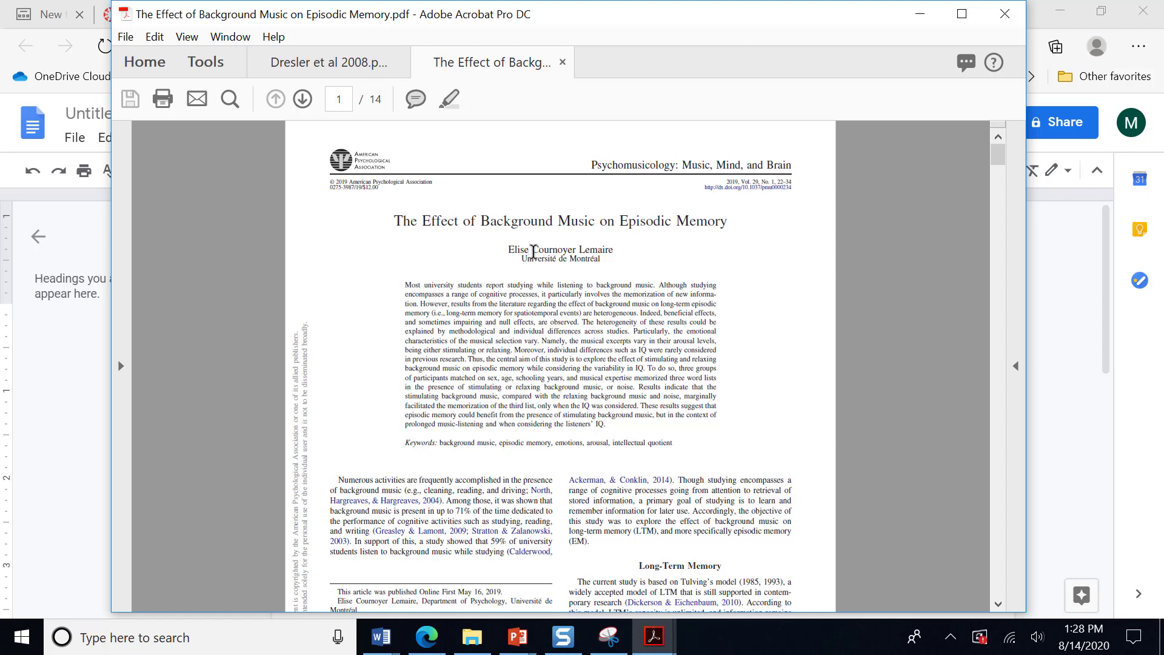
pyautogui.moveTo(604, 250)
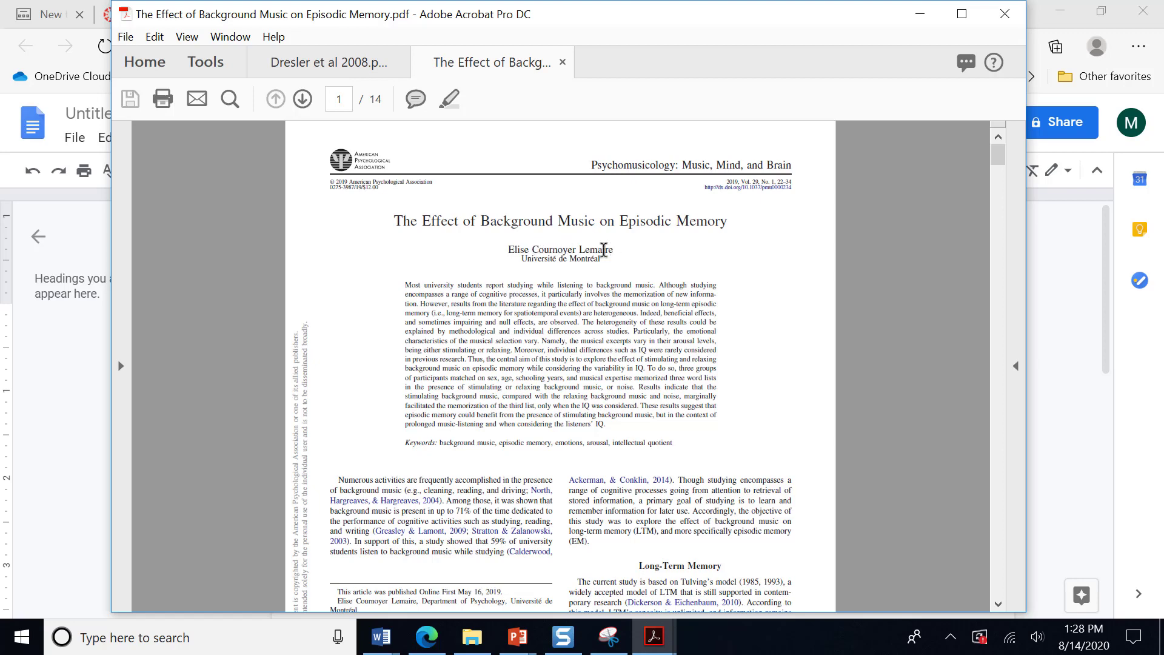
pyautogui.moveTo(598, 248)
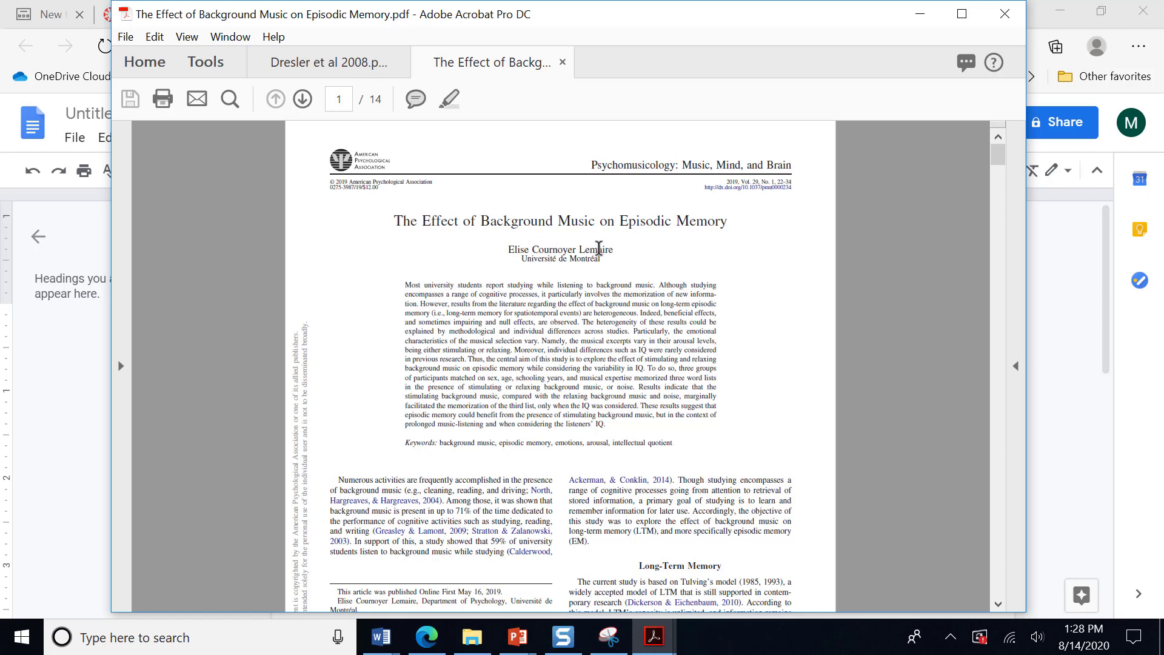
pyautogui.moveTo(578, 248)
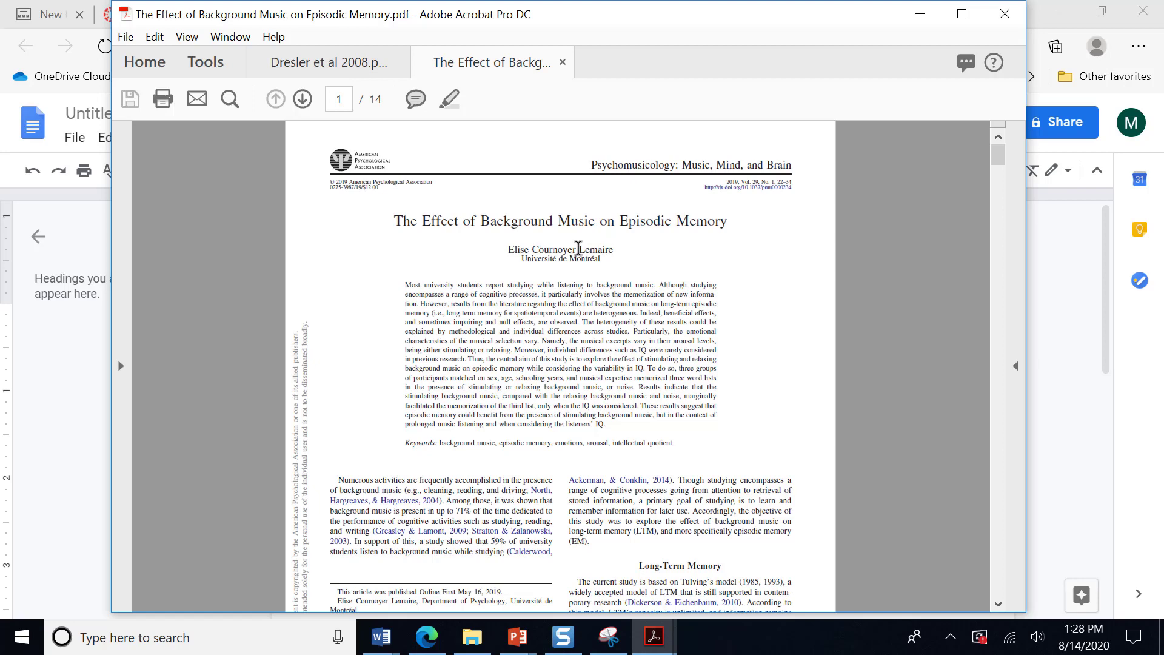
pyautogui.moveTo(540, 247)
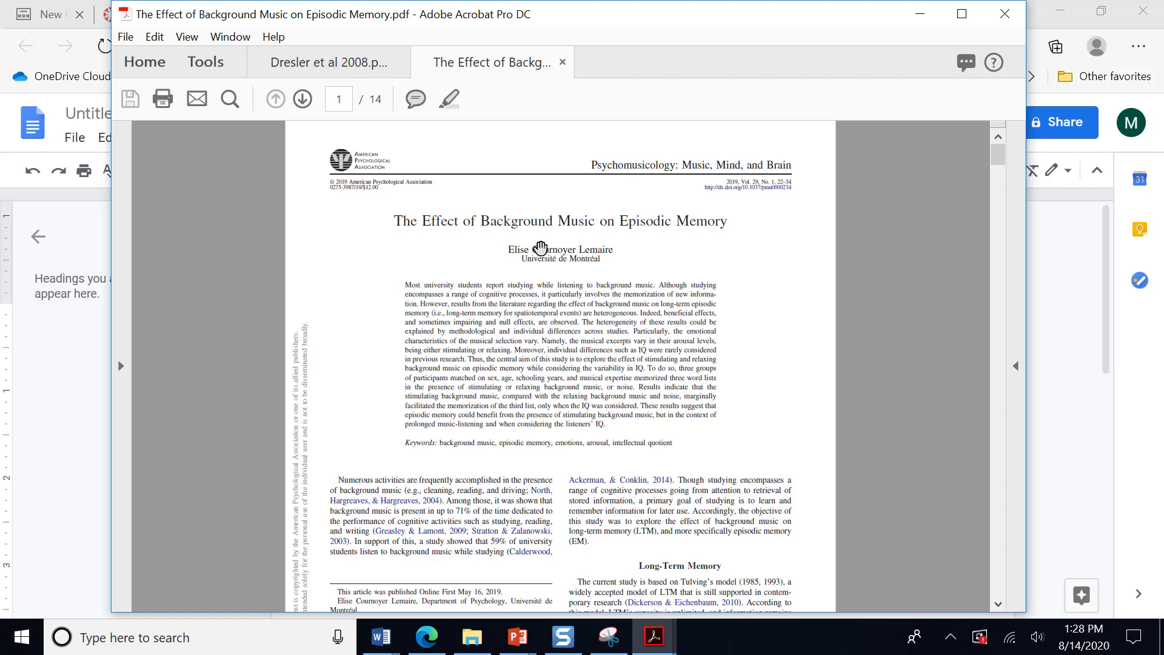
pyautogui.moveTo(513, 262)
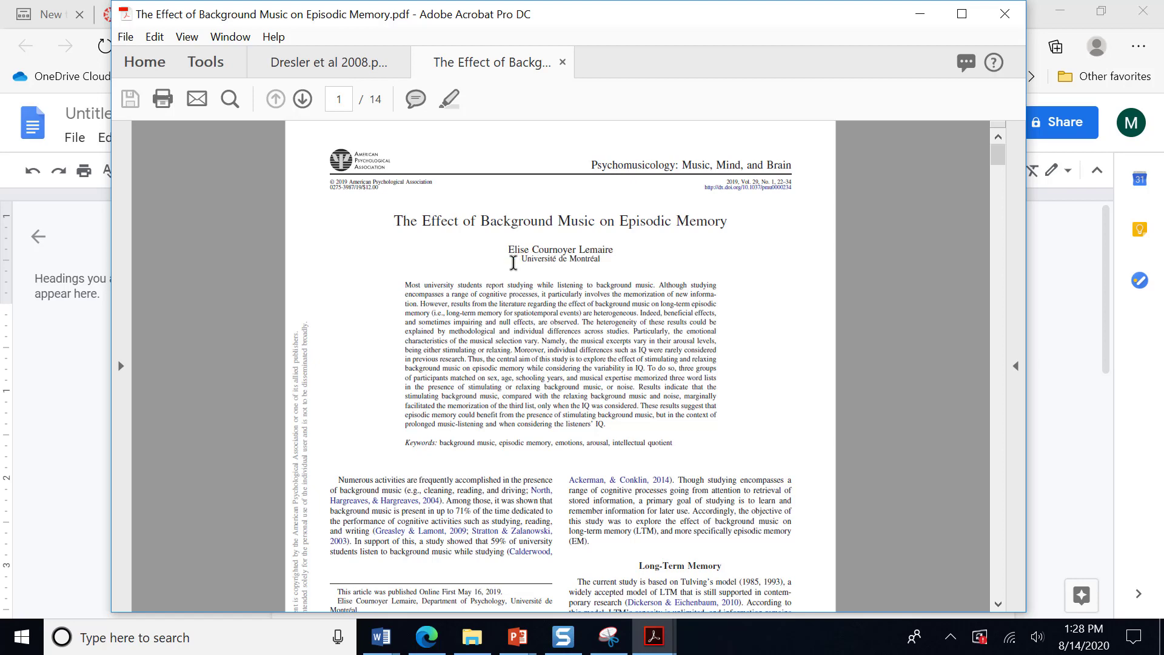
pyautogui.moveTo(729, 189)
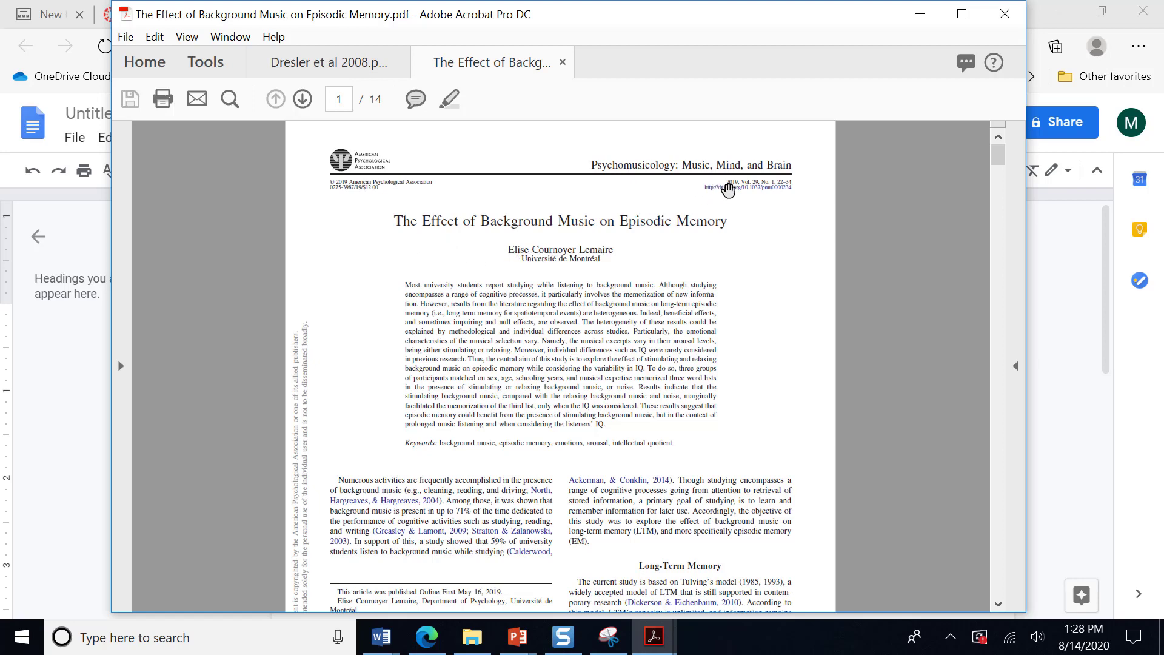
pyautogui.moveTo(389, 124)
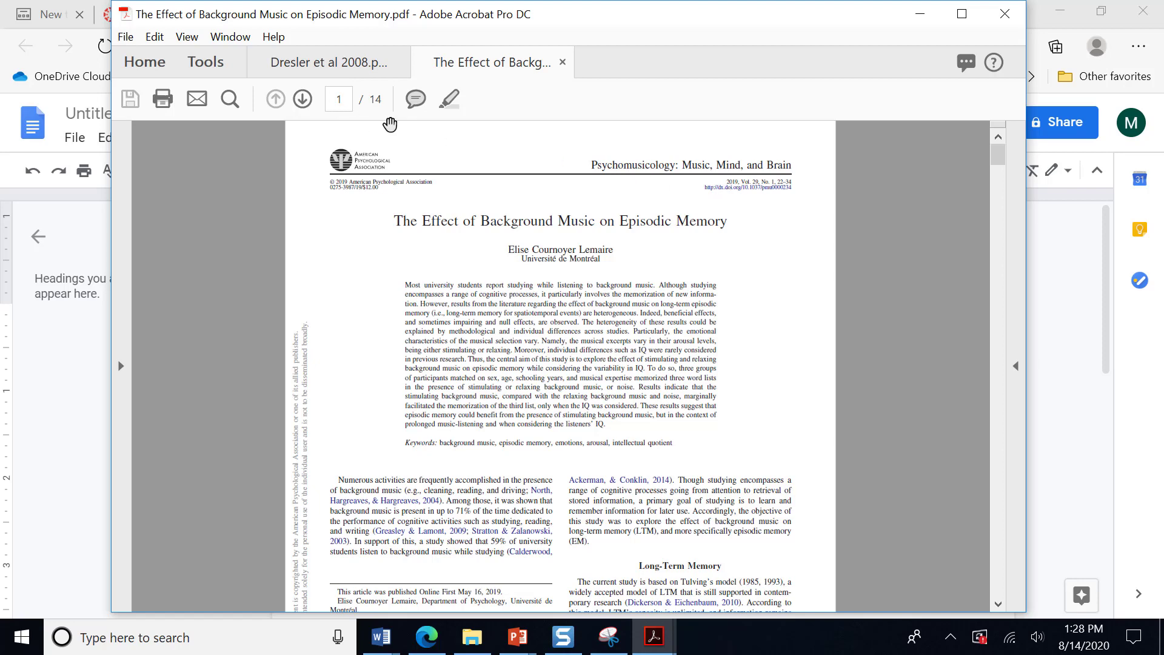
pyautogui.moveTo(748, 195)
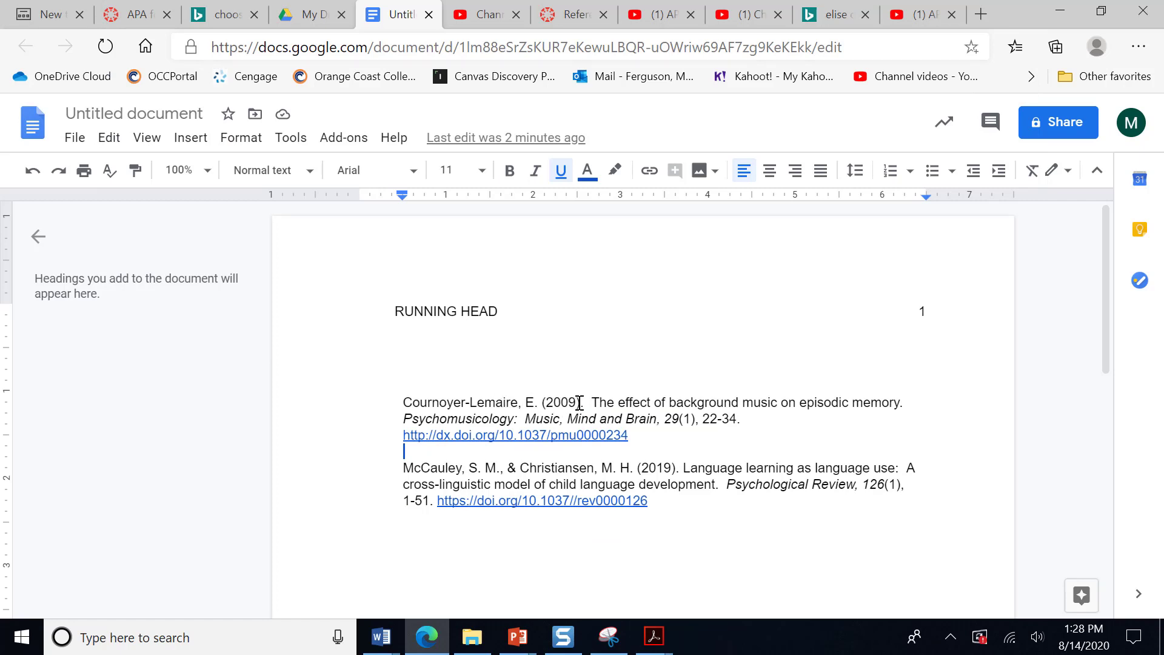
pyautogui.moveTo(751, 401)
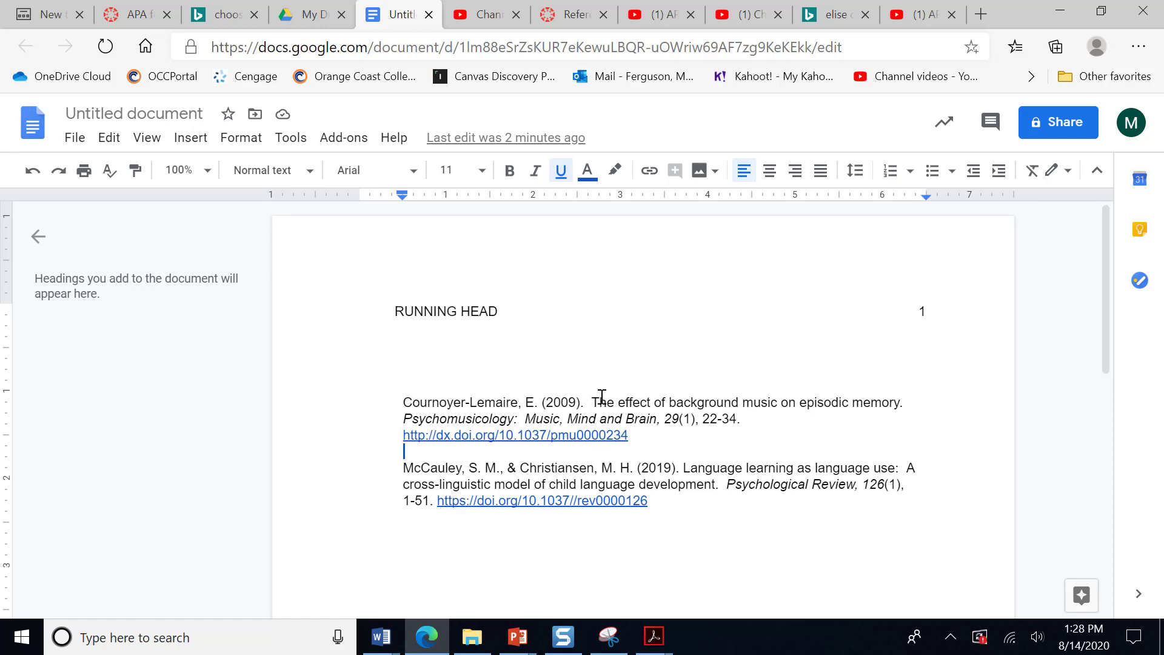
pyautogui.moveTo(889, 406)
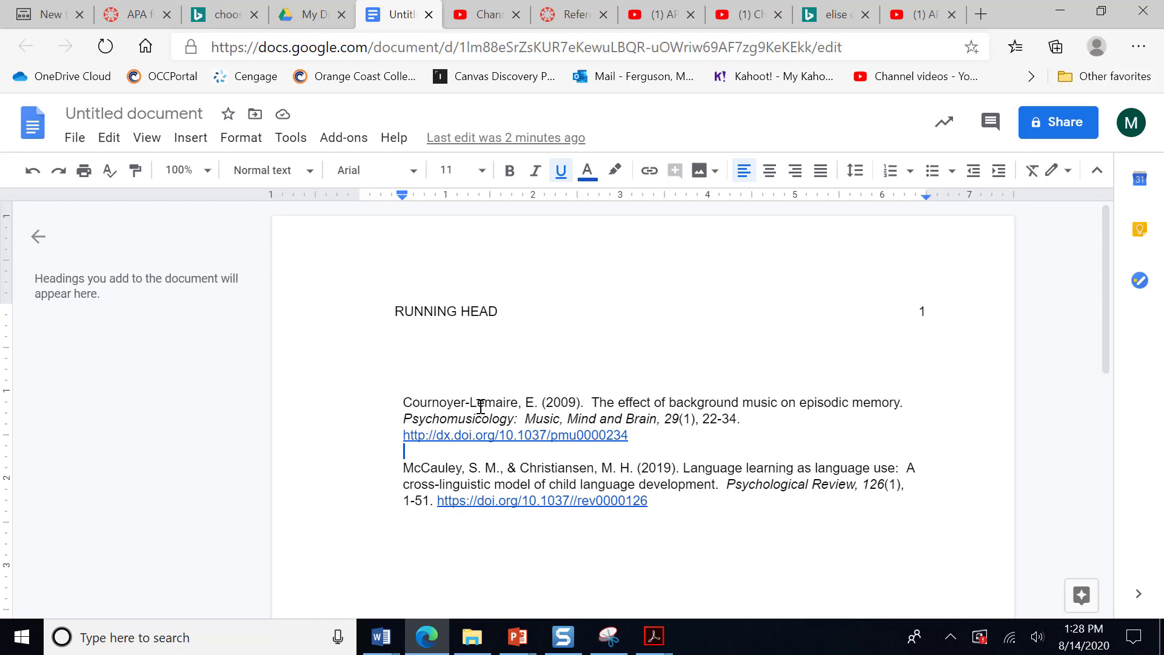
pyautogui.moveTo(619, 419)
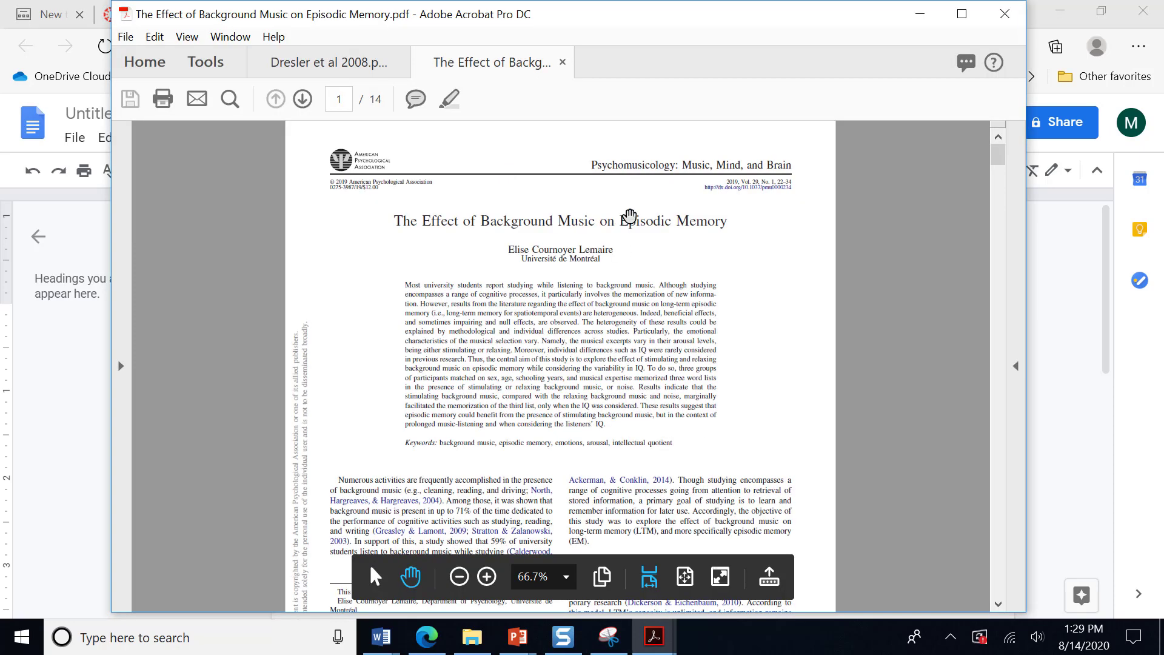
pyautogui.moveTo(752, 187)
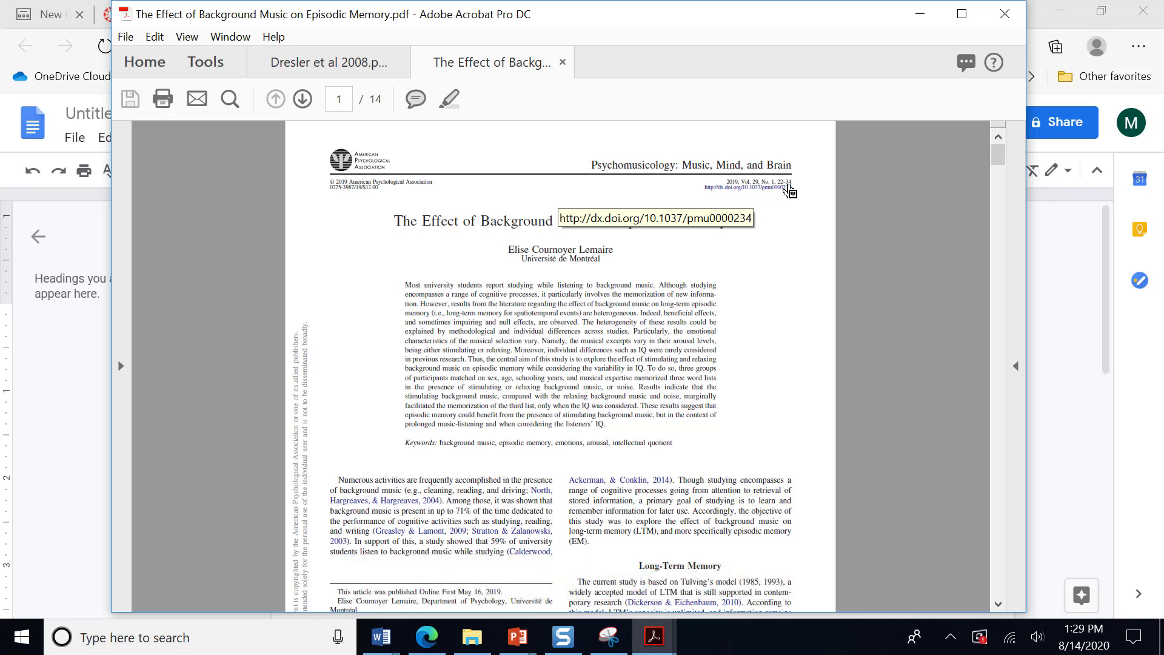
pyautogui.moveTo(772, 187)
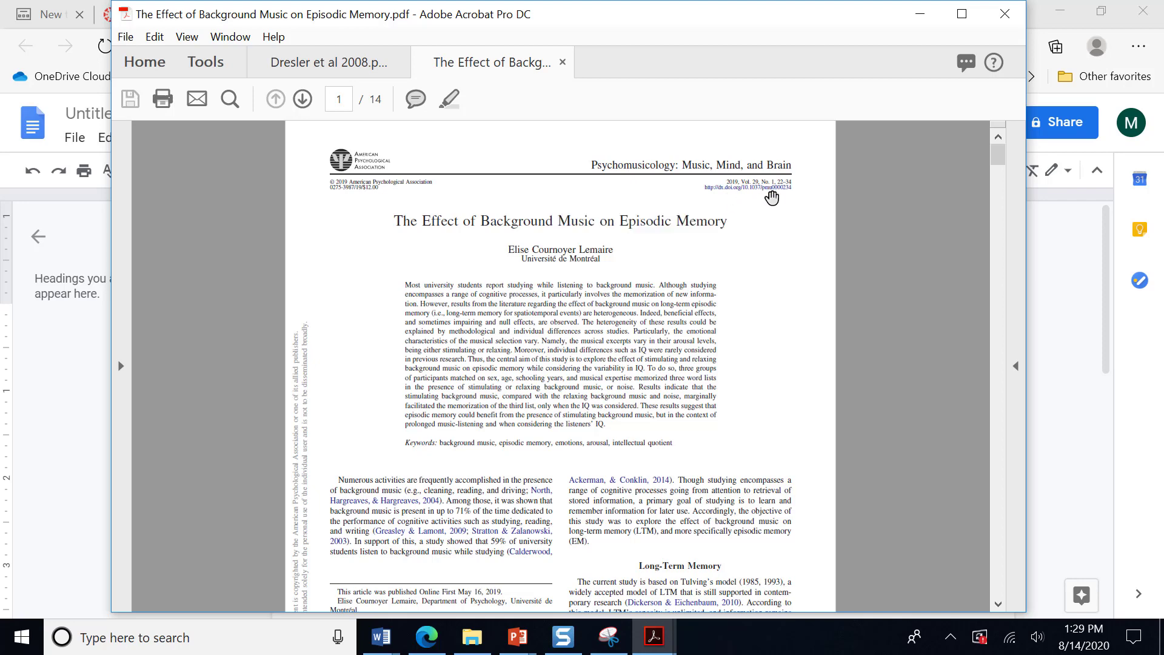
pyautogui.moveTo(743, 202)
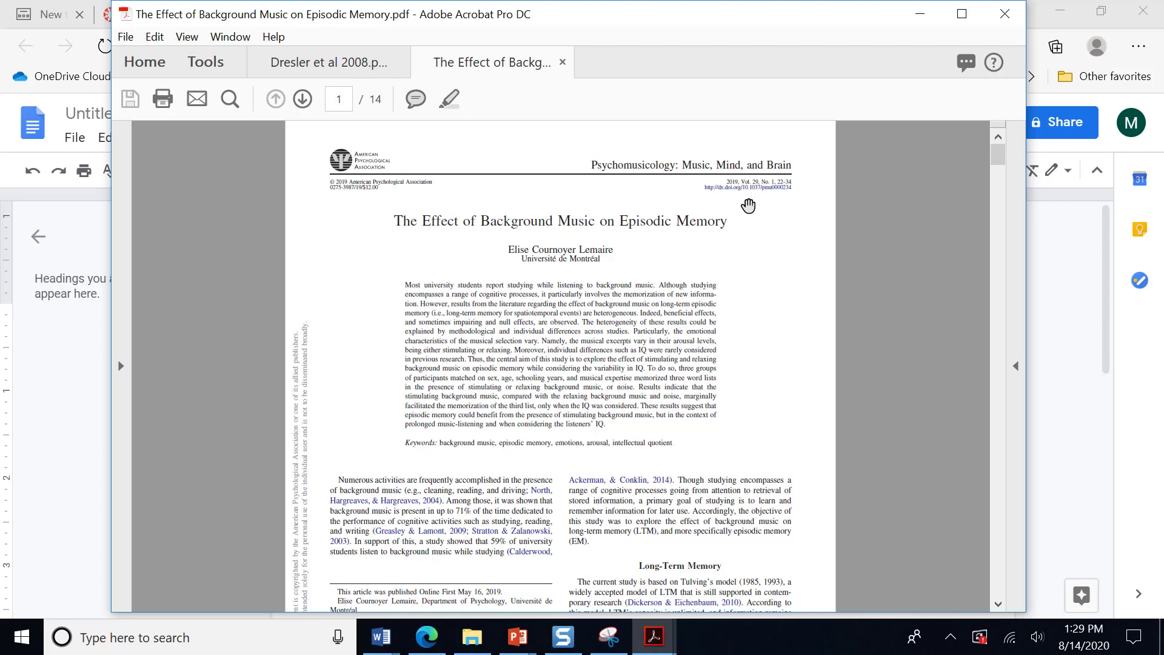
pyautogui.moveTo(741, 202)
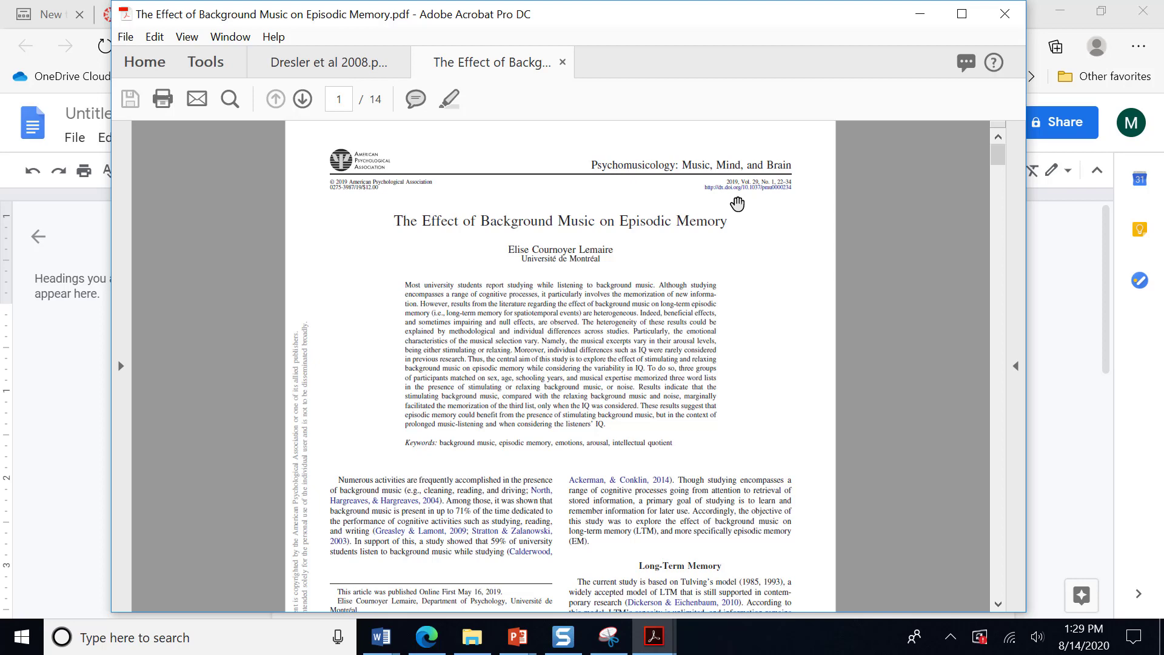
pyautogui.moveTo(762, 206)
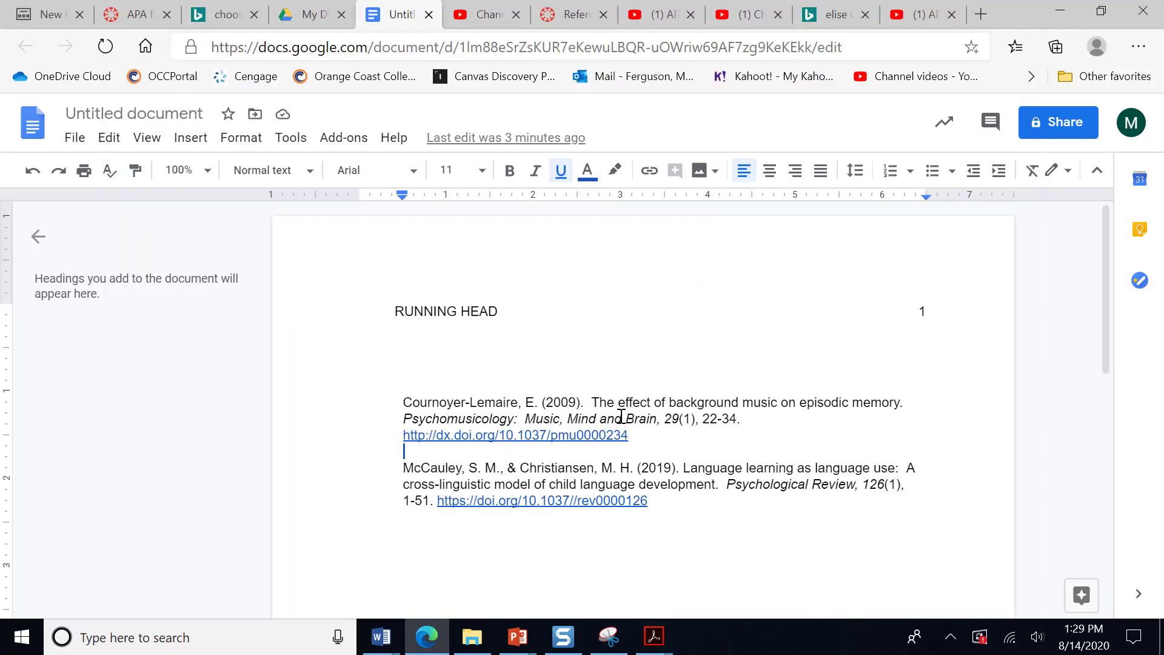
pyautogui.moveTo(504, 413)
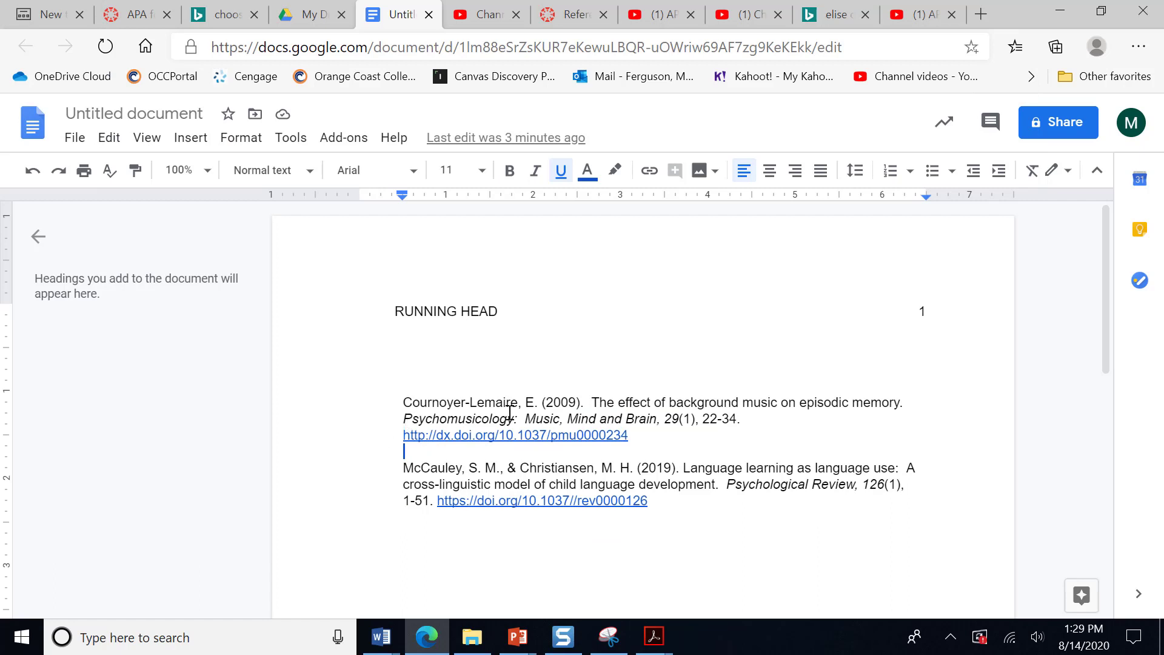
pyautogui.moveTo(676, 419)
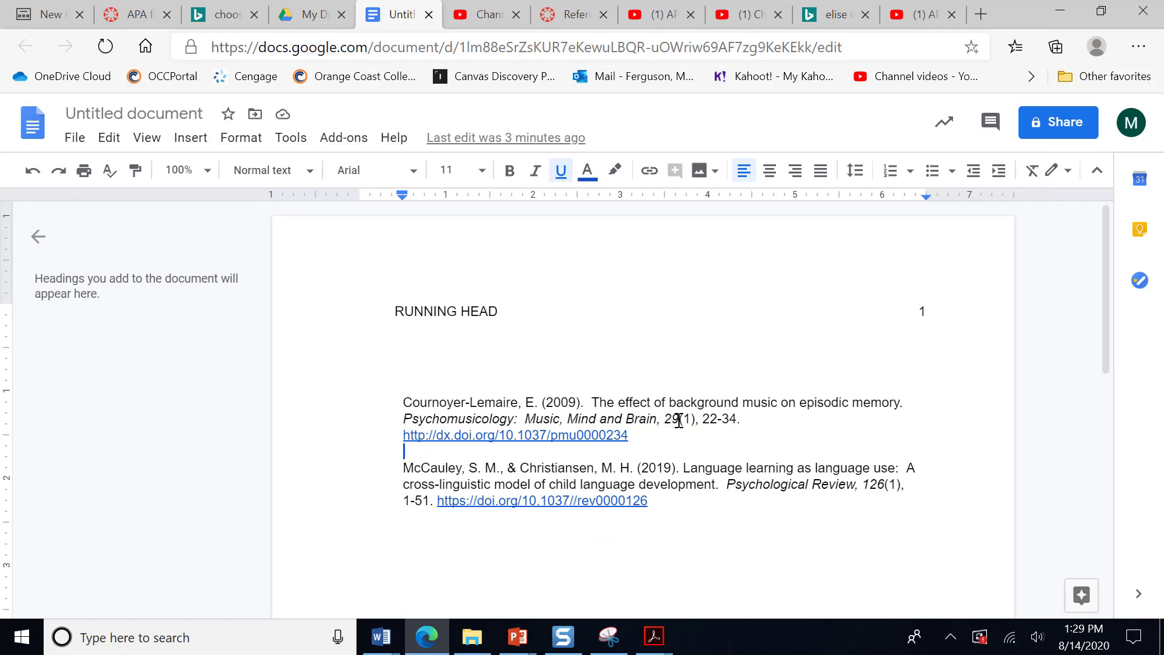
pyautogui.moveTo(672, 429)
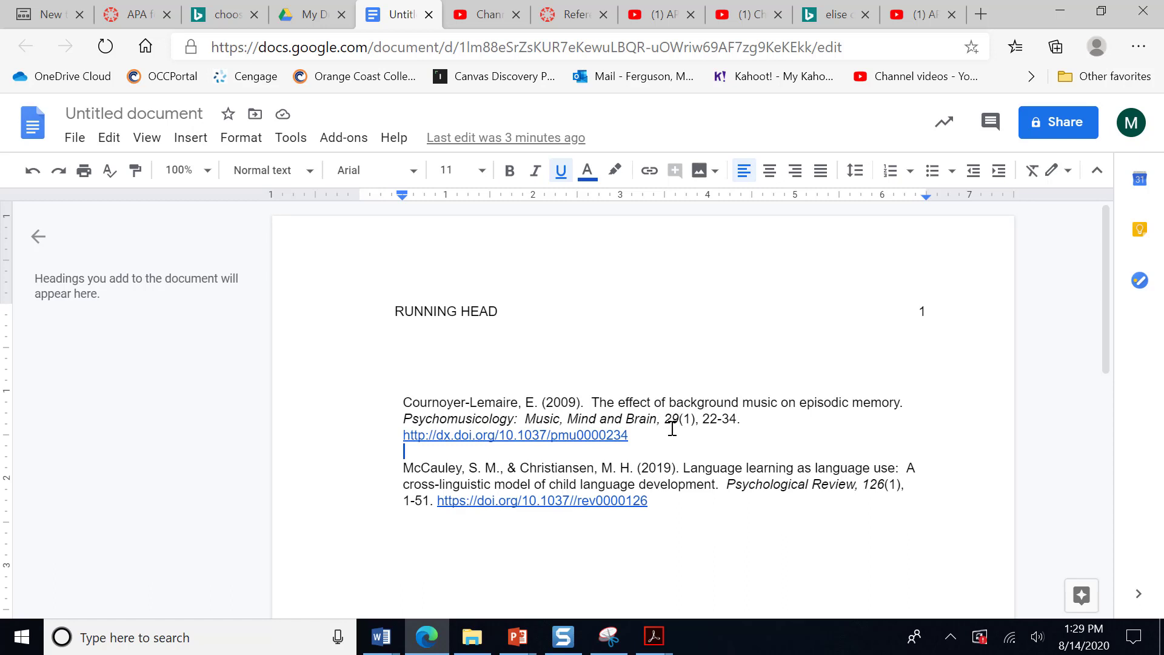
pyautogui.moveTo(642, 438)
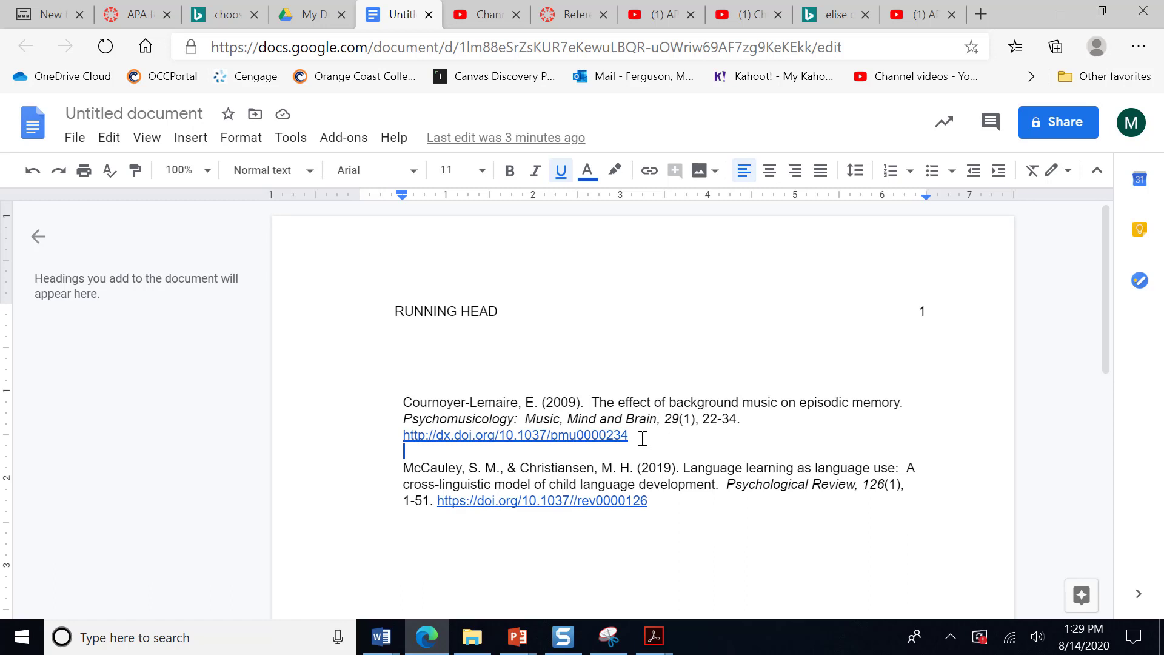
pyautogui.moveTo(667, 496)
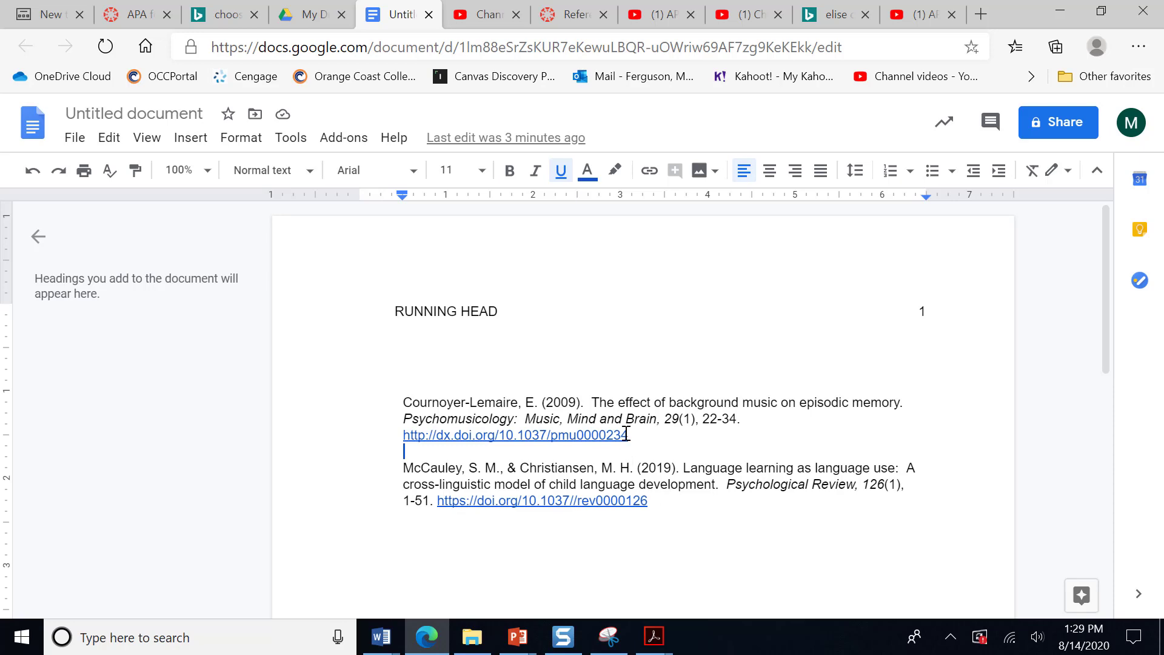
pyautogui.click(514, 434)
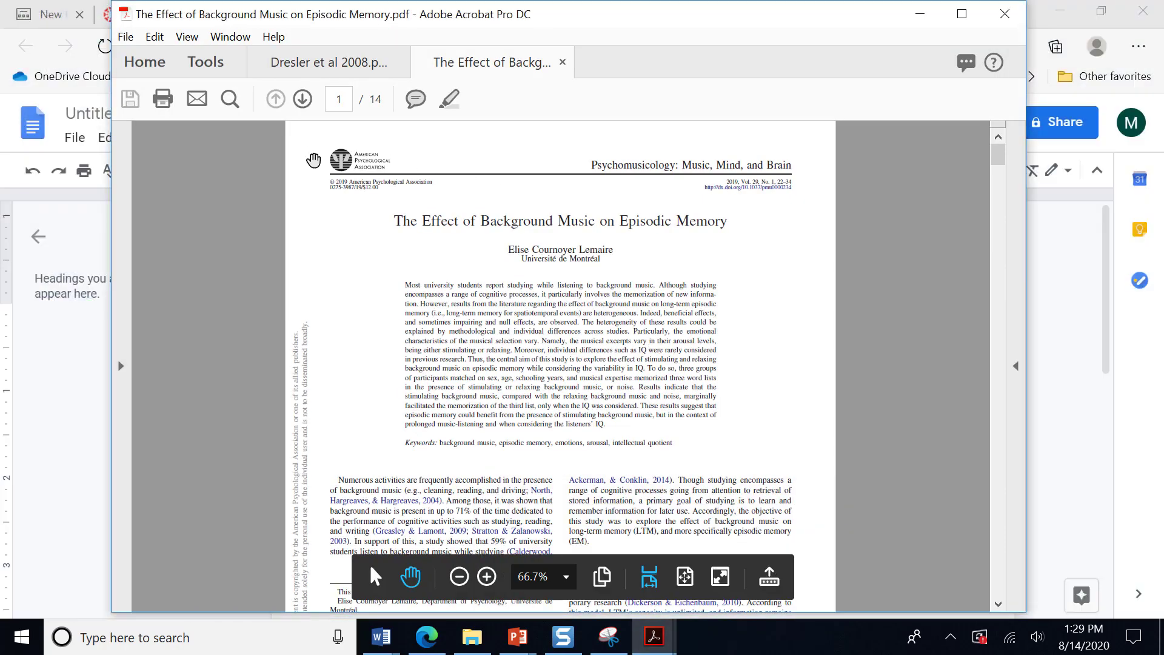
pyautogui.moveTo(457, 162)
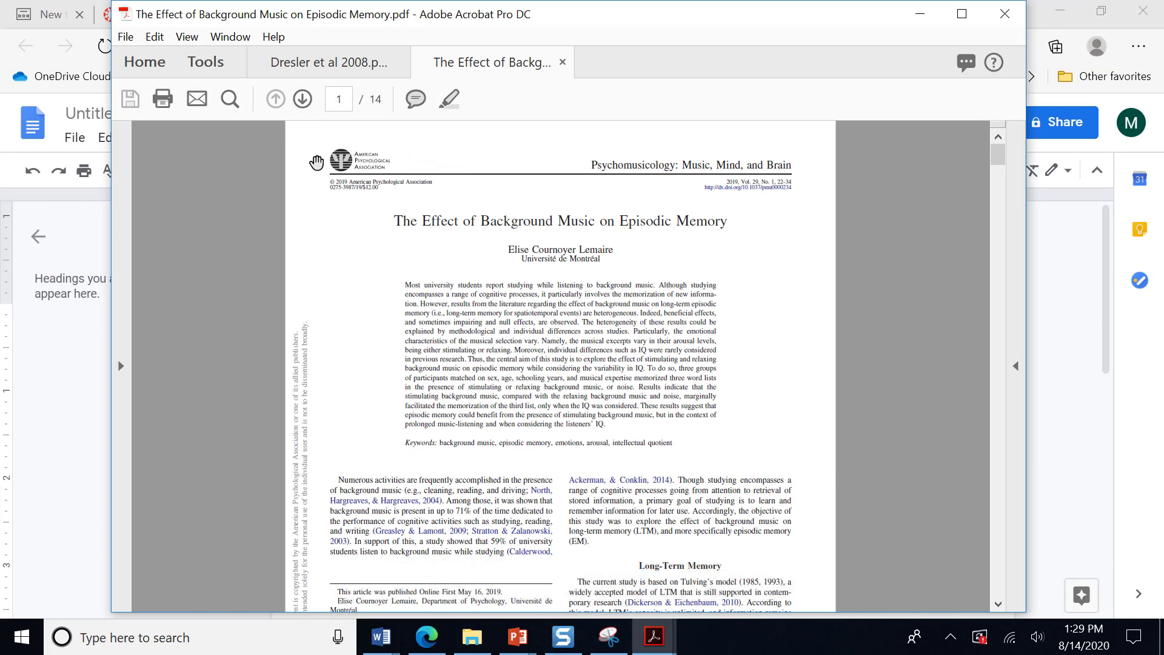
pyautogui.moveTo(332, 178)
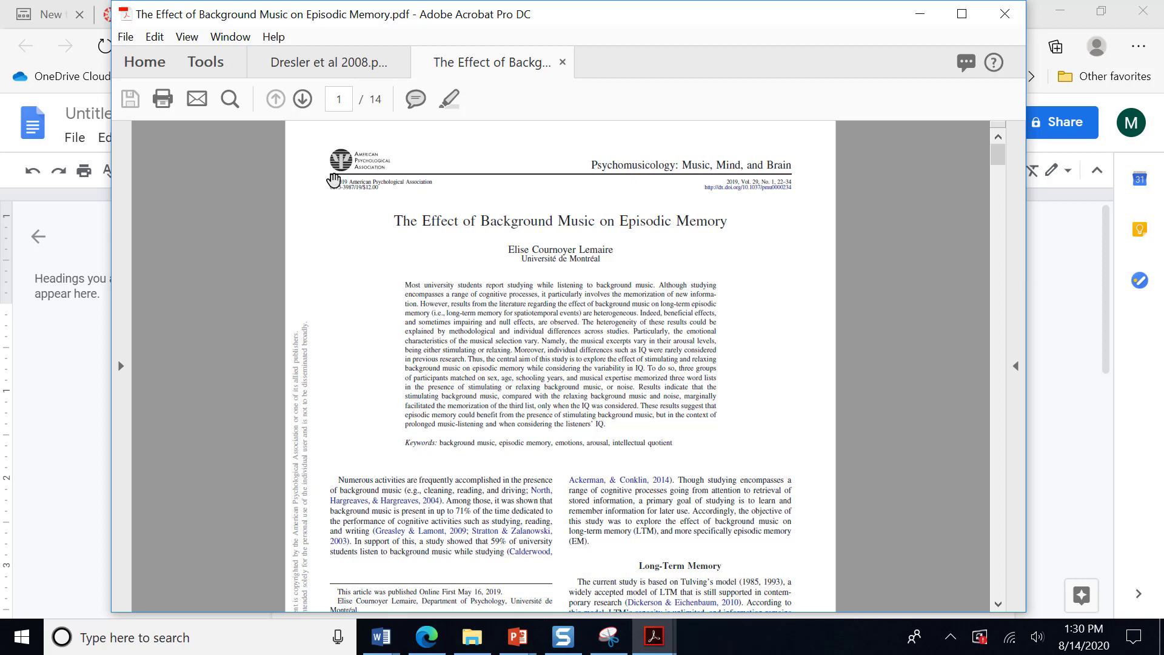
pyautogui.moveTo(335, 192)
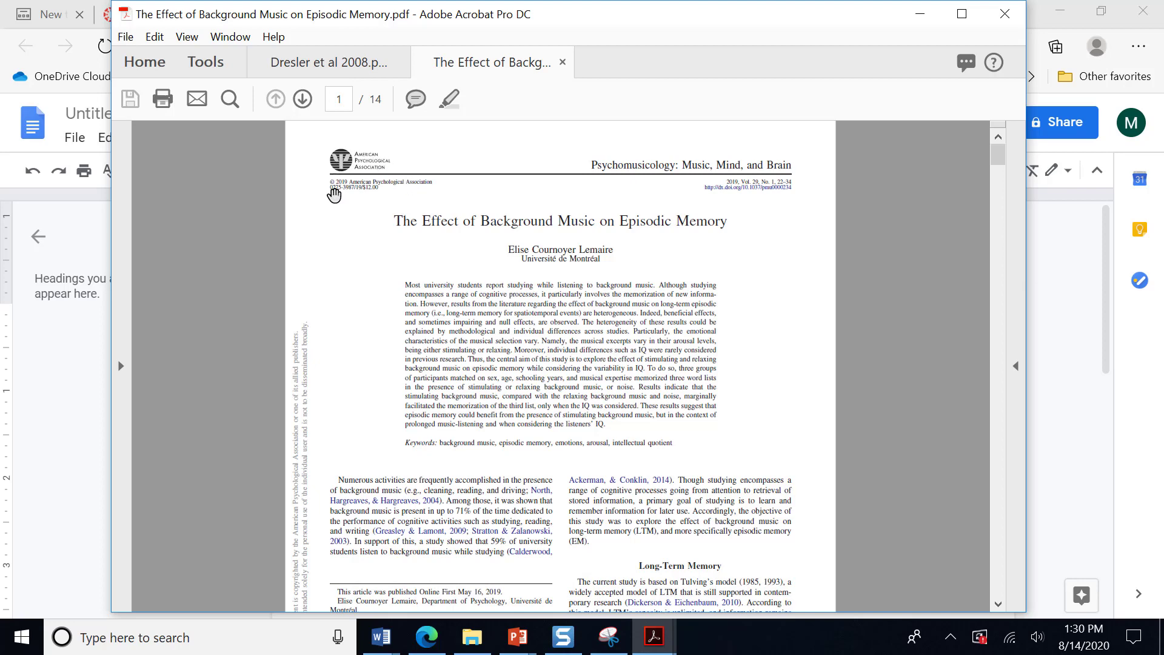
pyautogui.moveTo(660, 173)
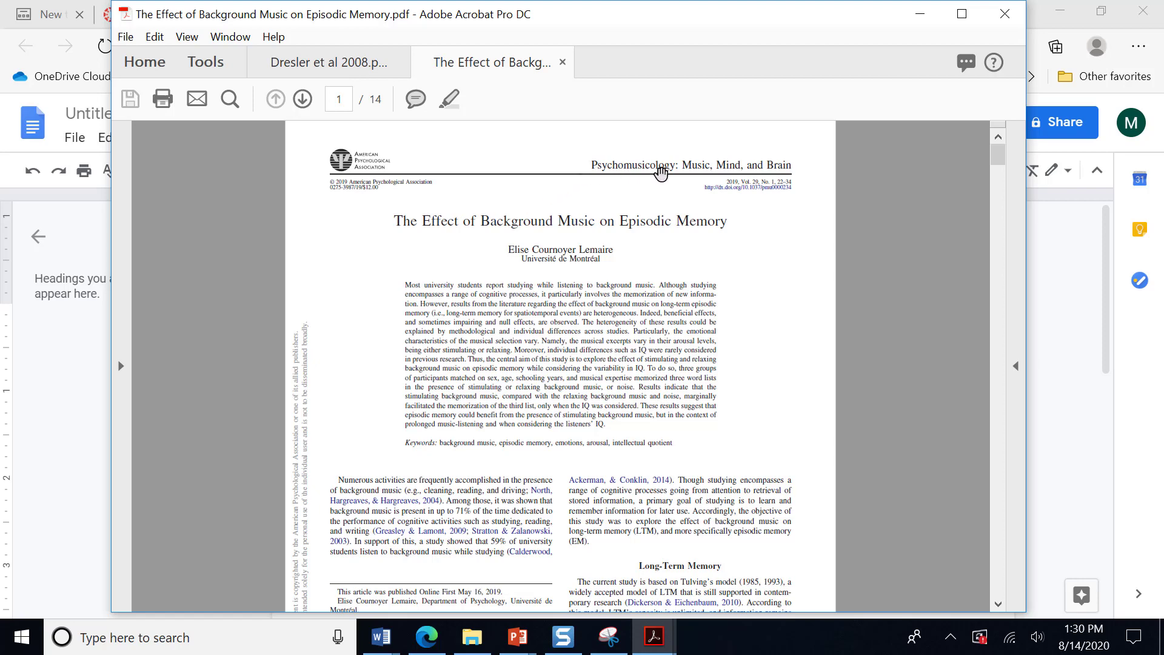
pyautogui.moveTo(256, 343)
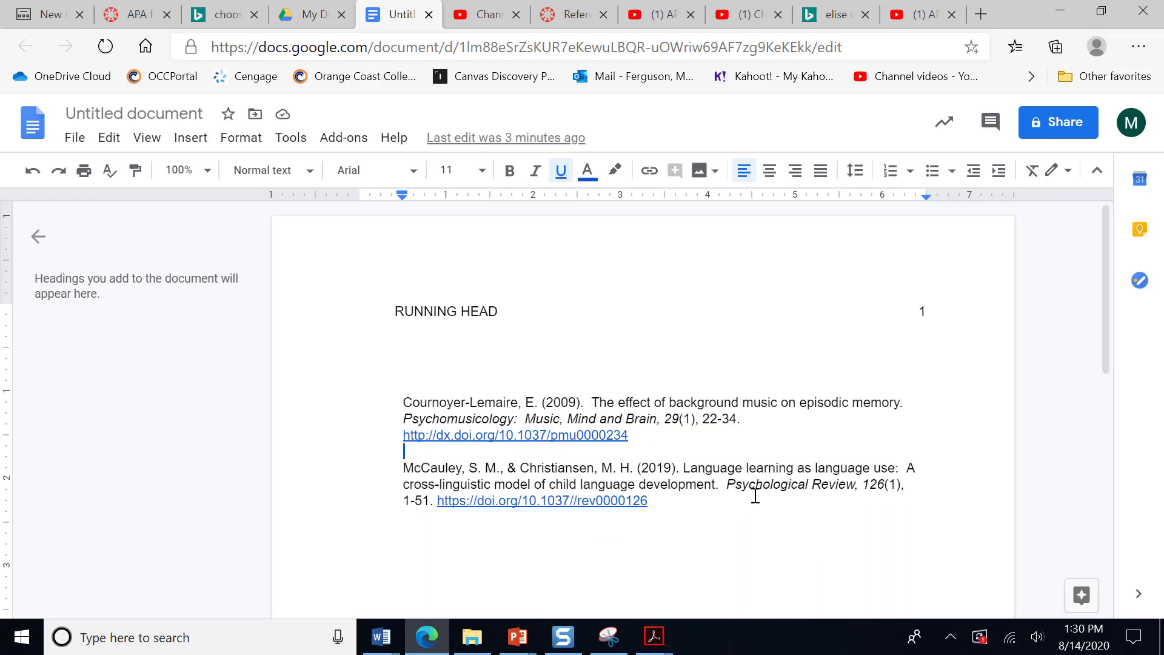
pyautogui.moveTo(711, 469)
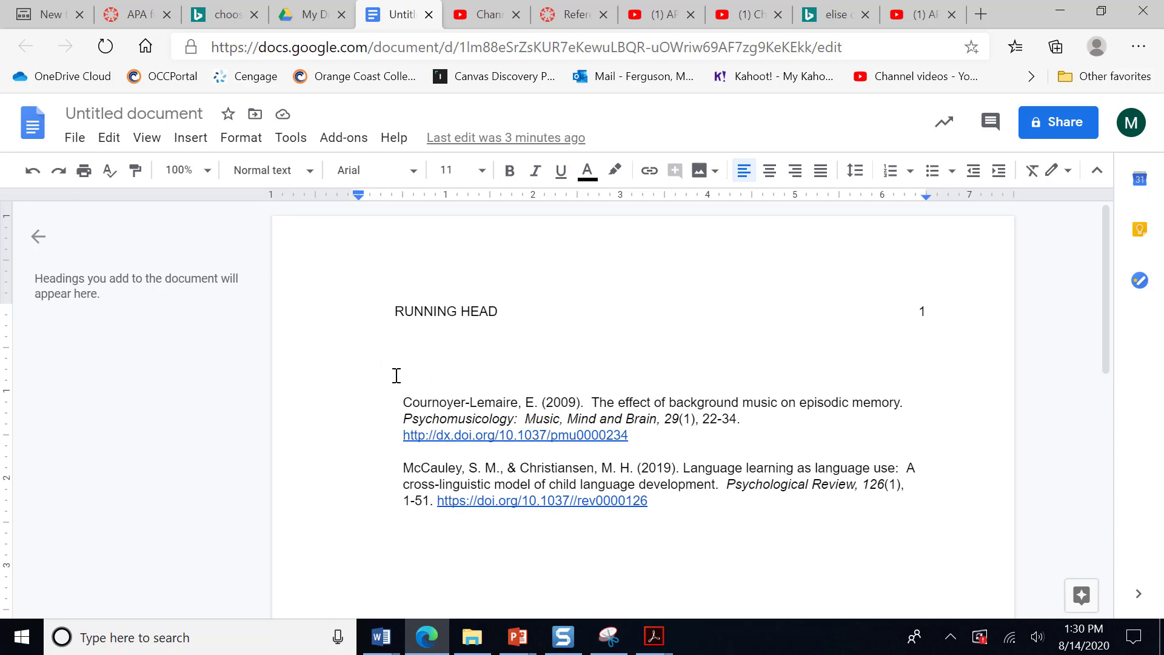
pyautogui.press('Backspace')
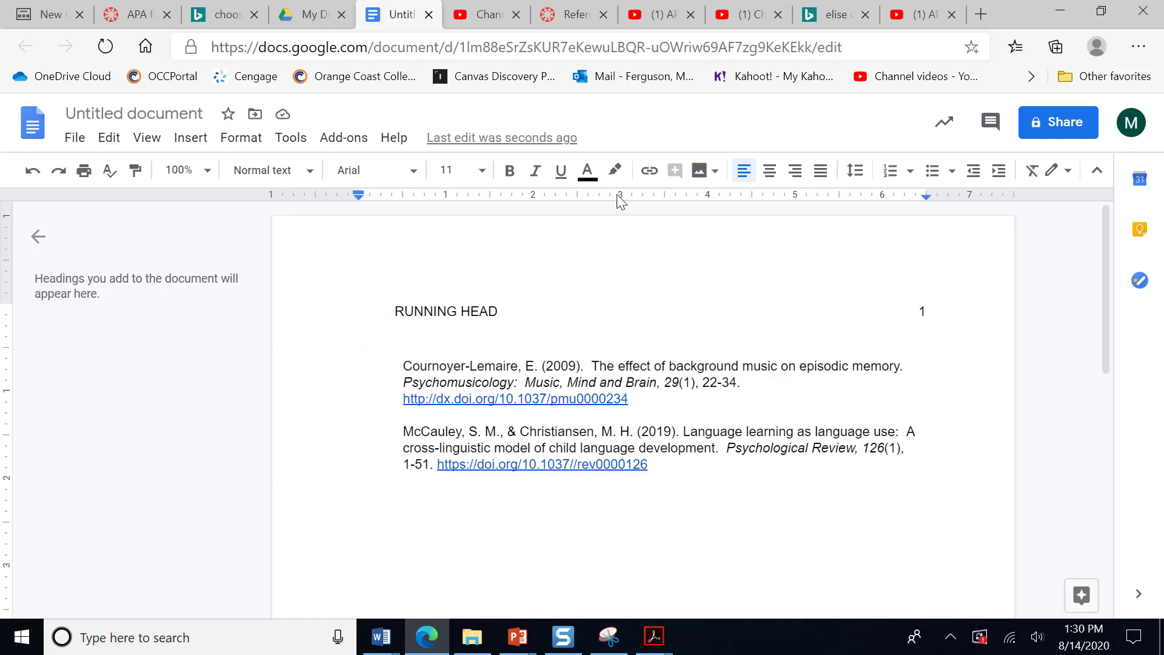
# - Add a centered 'References' heading on the top line and select it for bolding
pyautogui.click(769, 170)
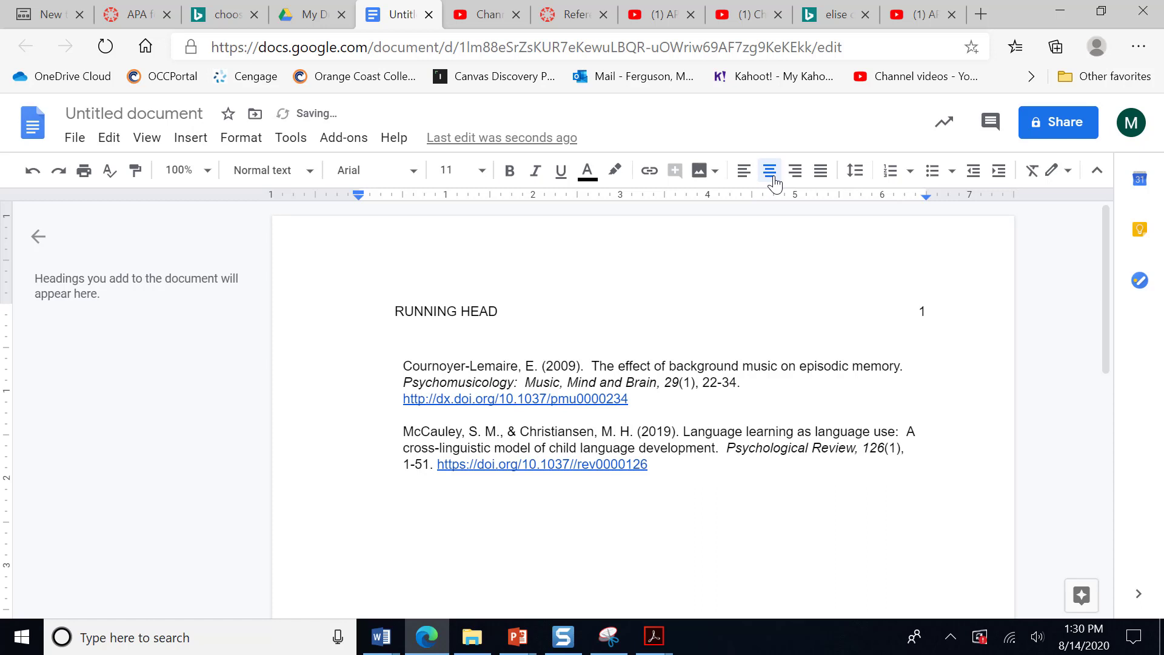
pyautogui.write('Refe')
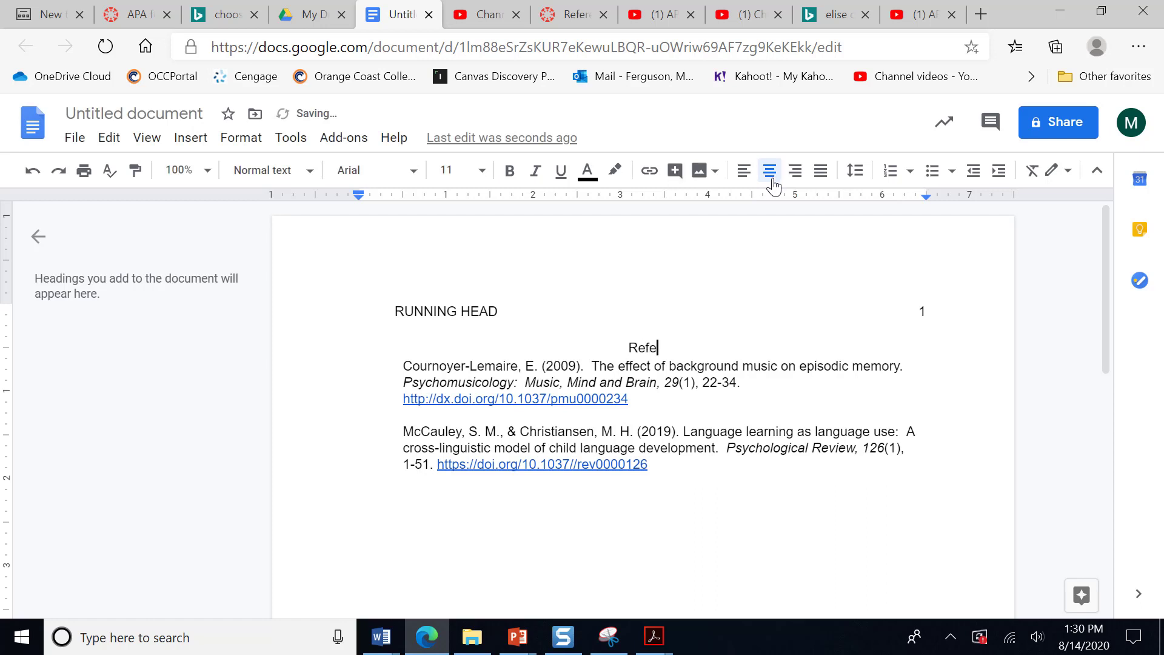
pyautogui.write('rences')
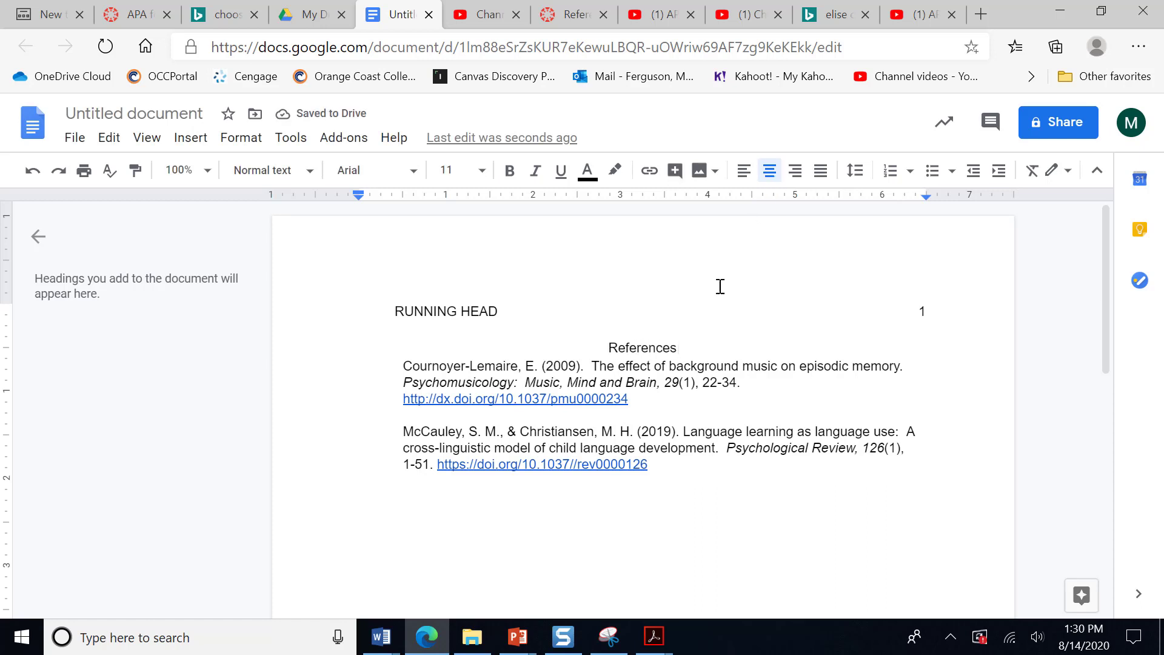
pyautogui.click(676, 347)
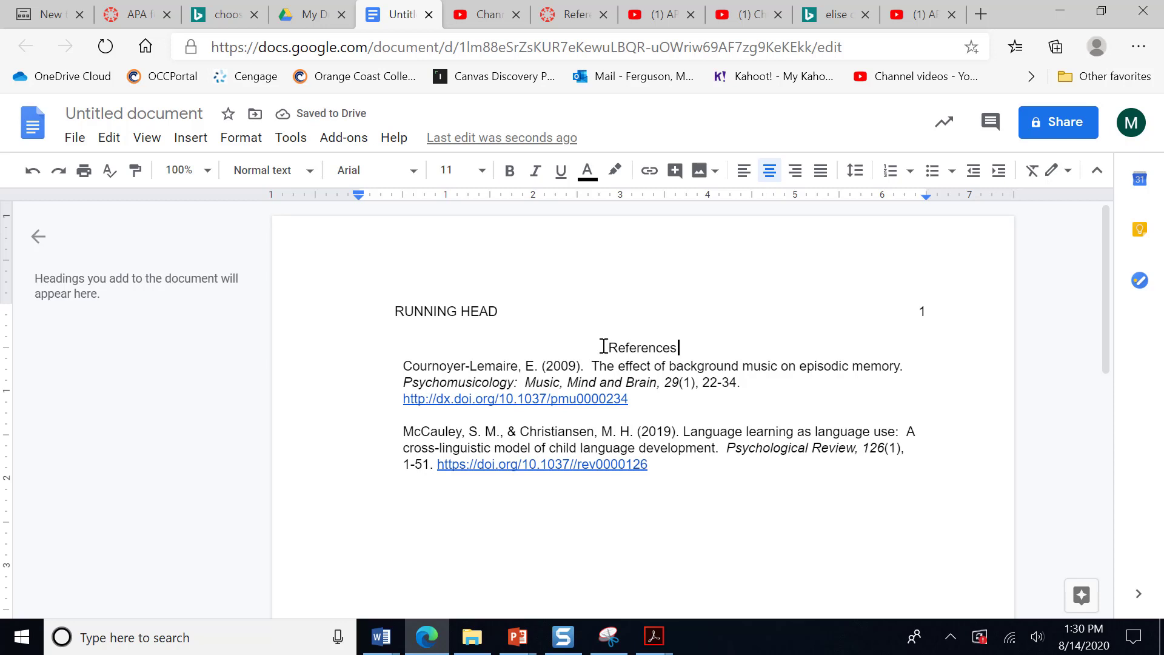
pyautogui.doubleClick(641, 348)
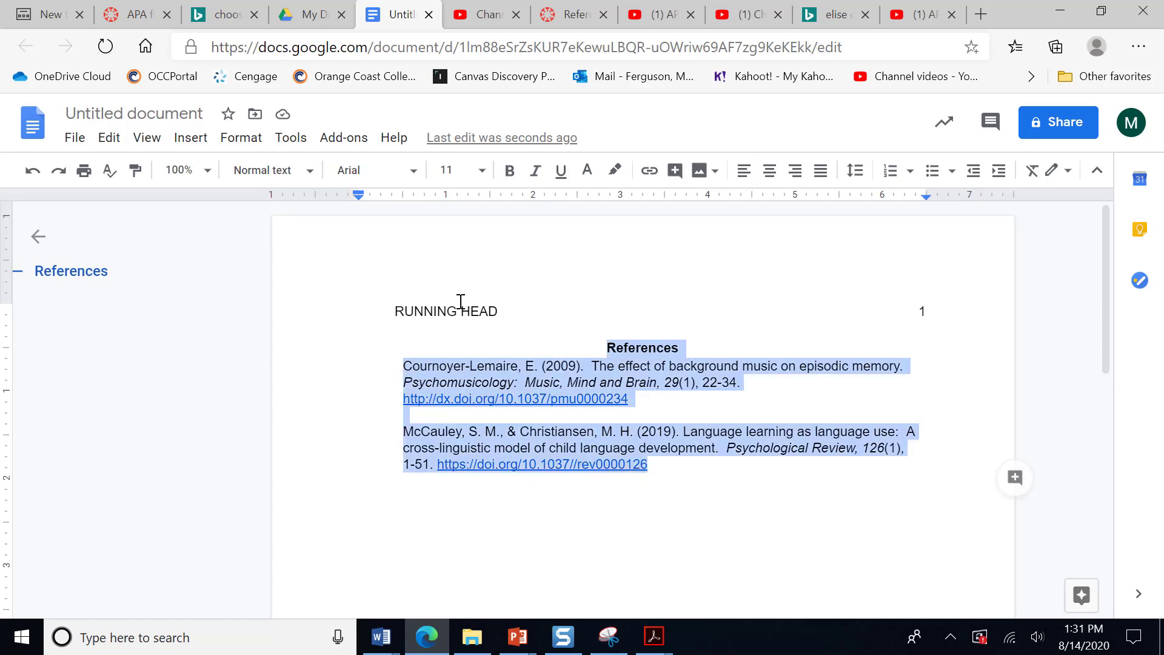
# - Set the selected page to double line spacing and delete the blank line between the entries
pyautogui.click(240, 137)
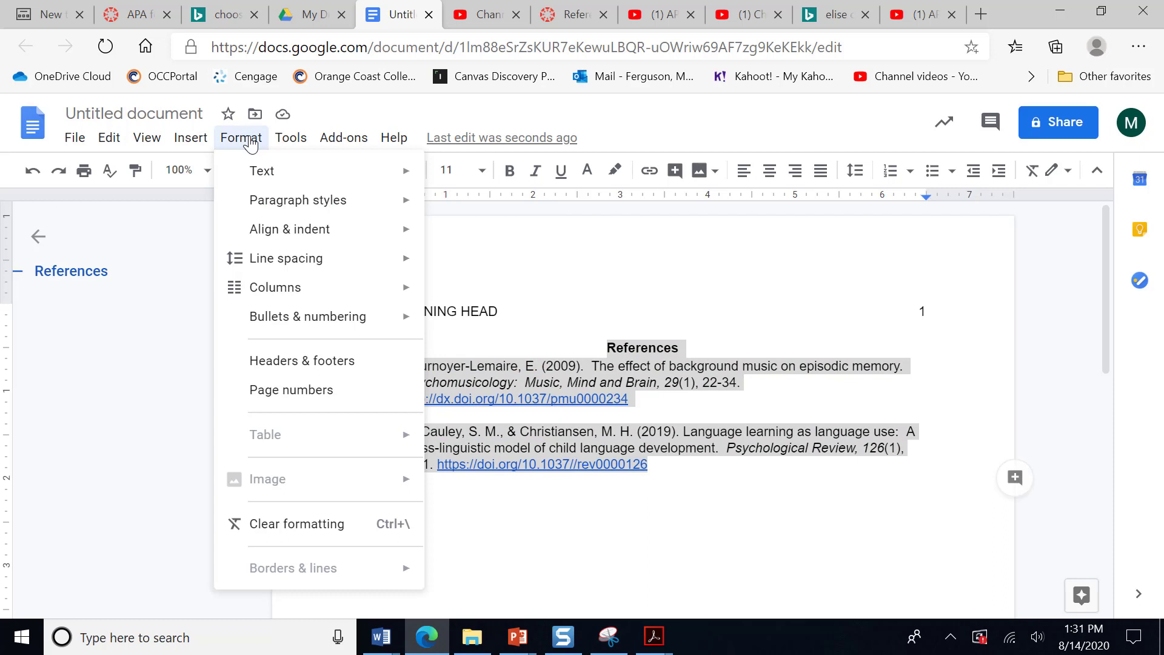
pyautogui.click(284, 258)
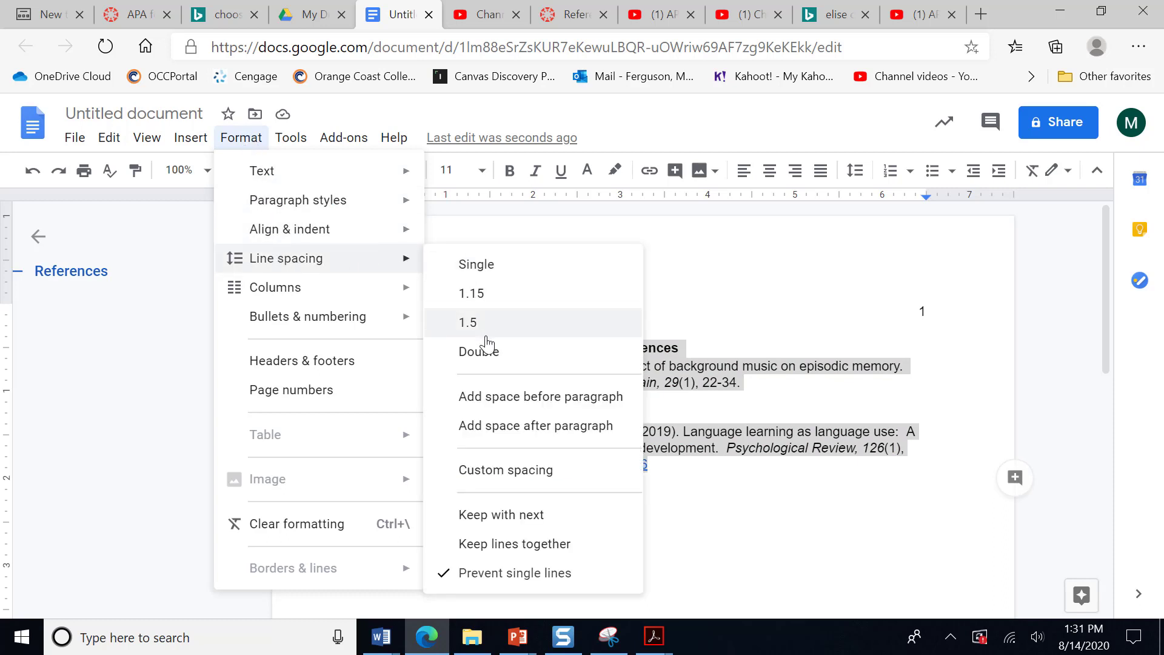
pyautogui.click(479, 350)
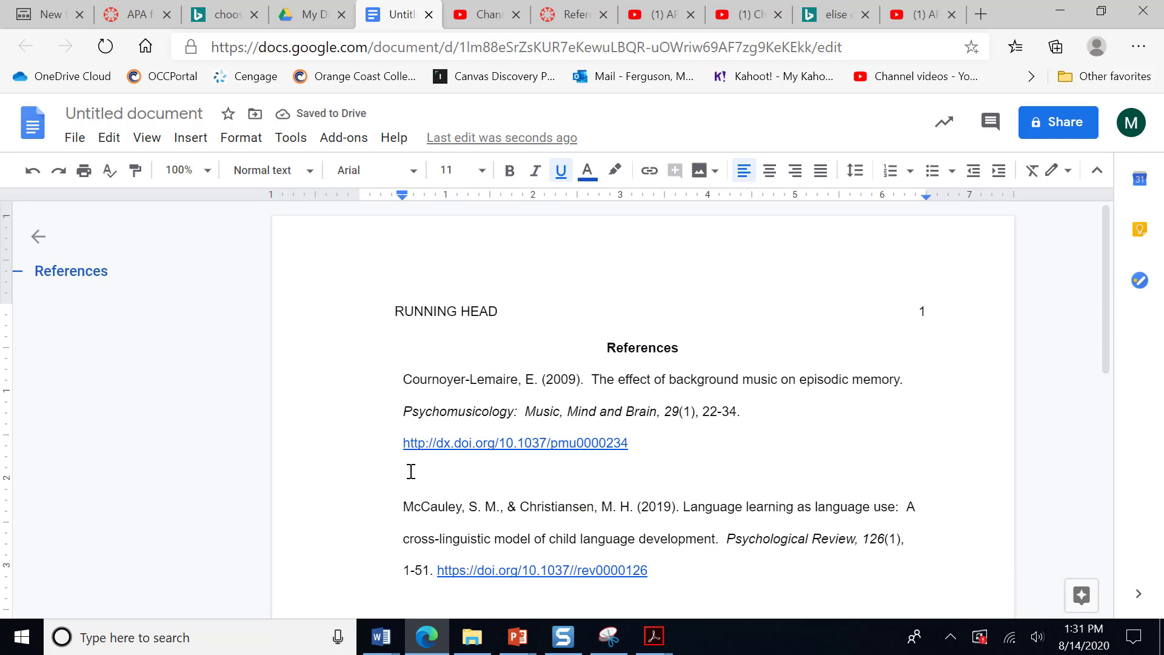
pyautogui.press('backspace')
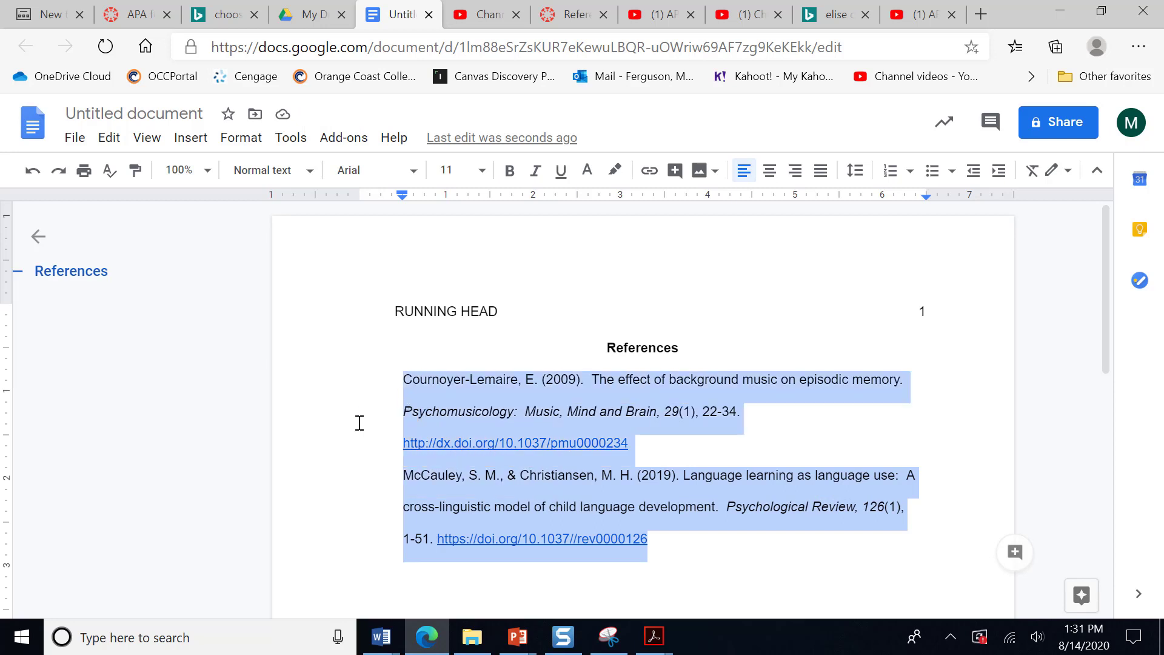
pyautogui.moveTo(282, 236)
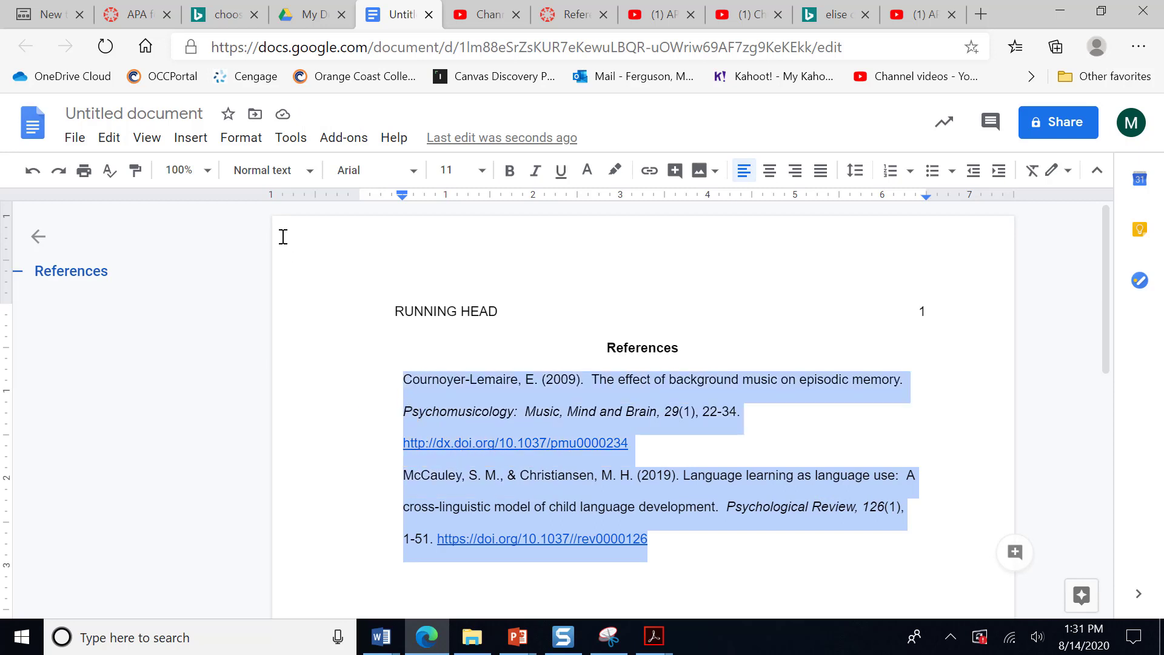
# - Apply a Hanging 0.5-inch special indent to both entries via Indentation options
pyautogui.click(240, 137)
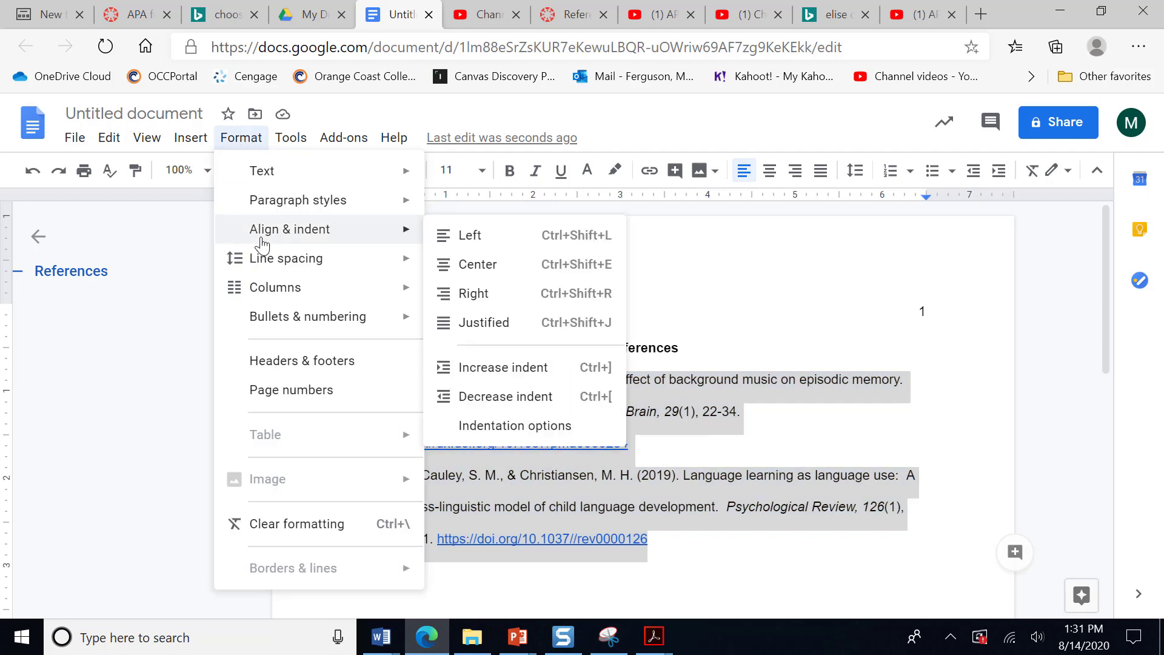
pyautogui.moveTo(468, 236)
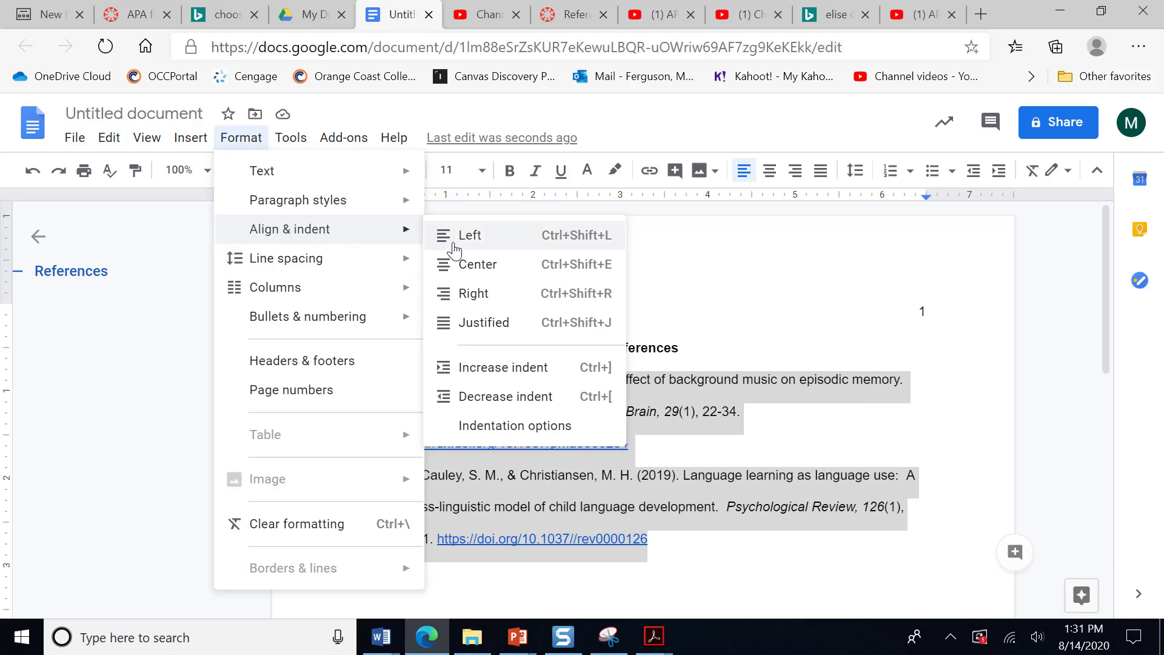
pyautogui.moveTo(514, 425)
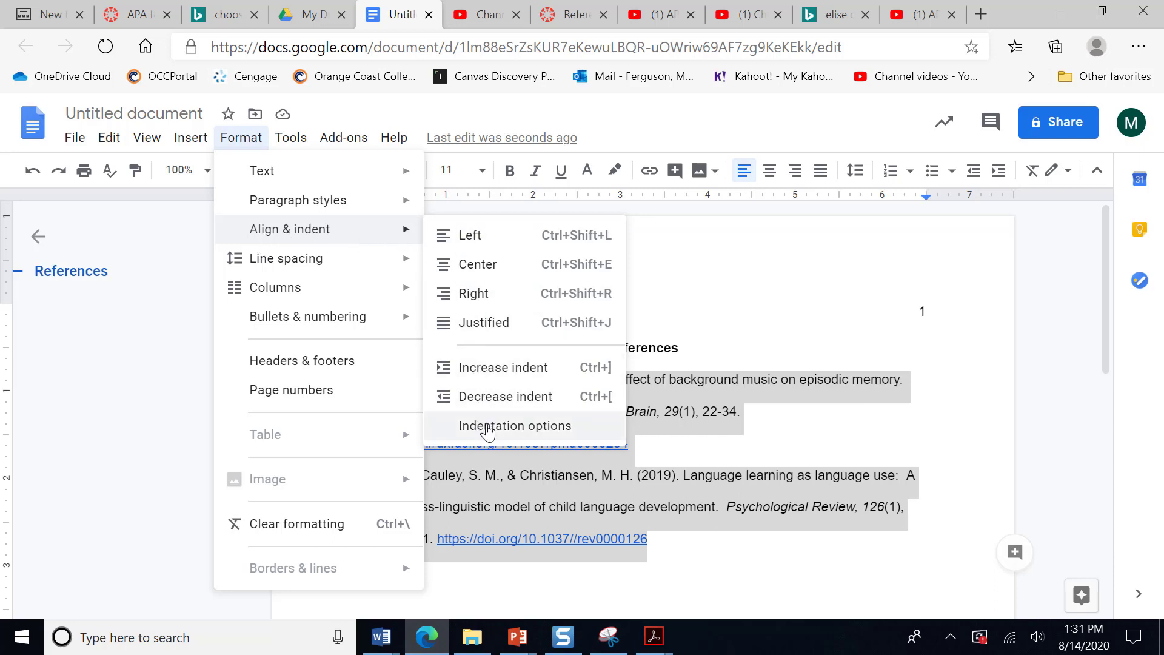
pyautogui.click(514, 425)
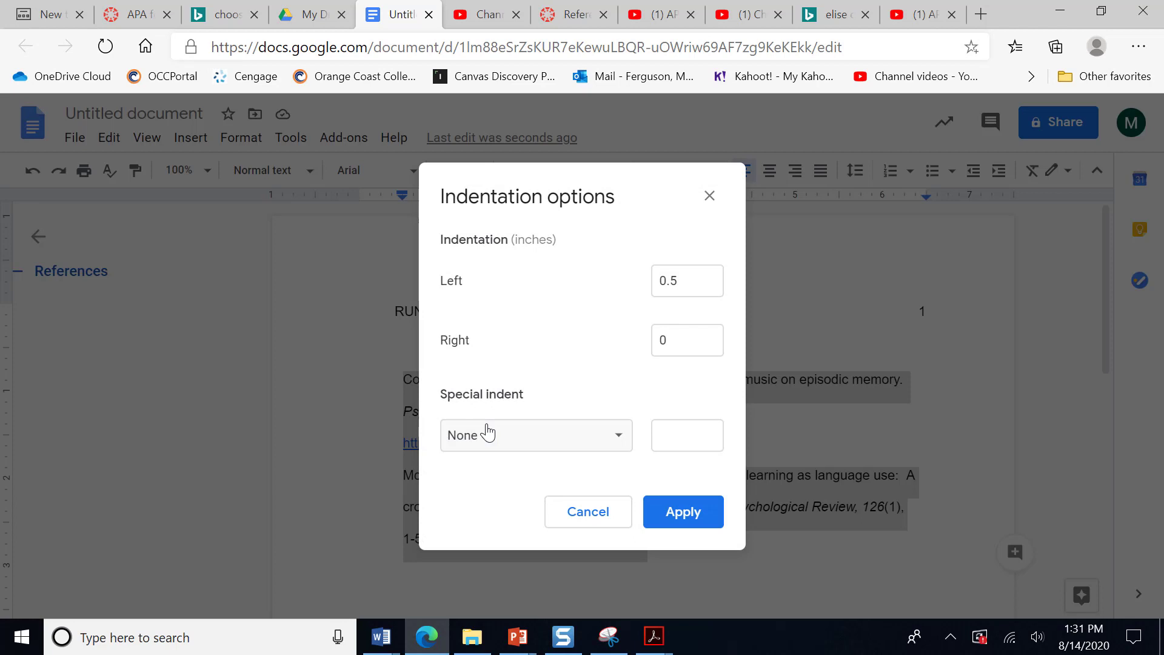
pyautogui.click(535, 435)
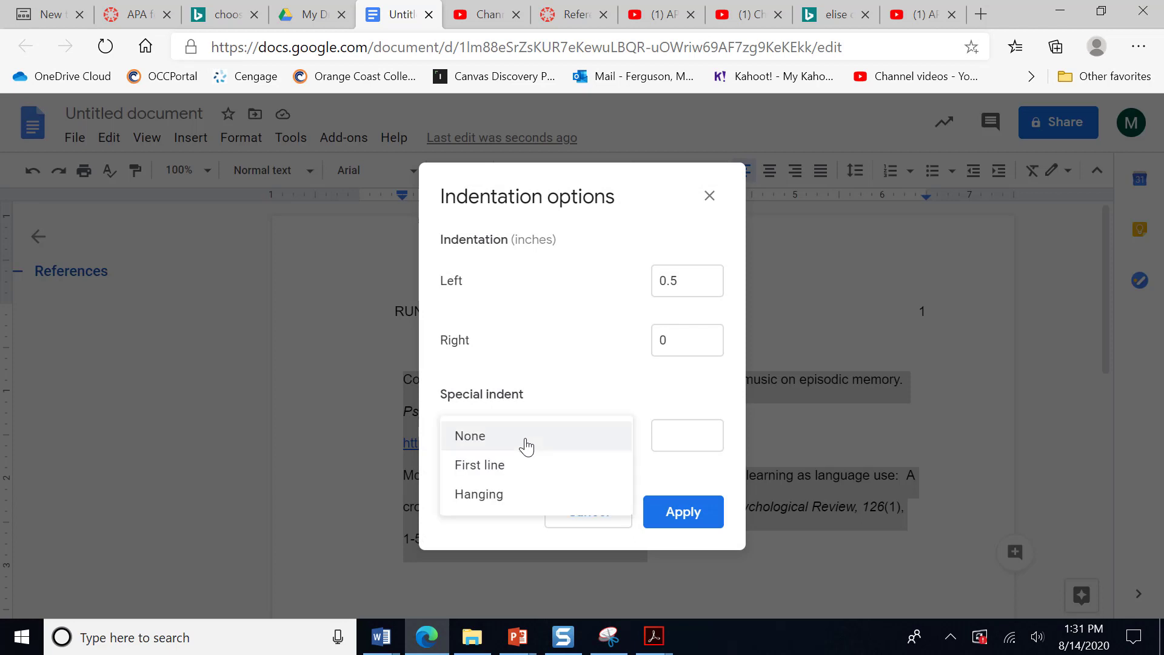
pyautogui.click(478, 494)
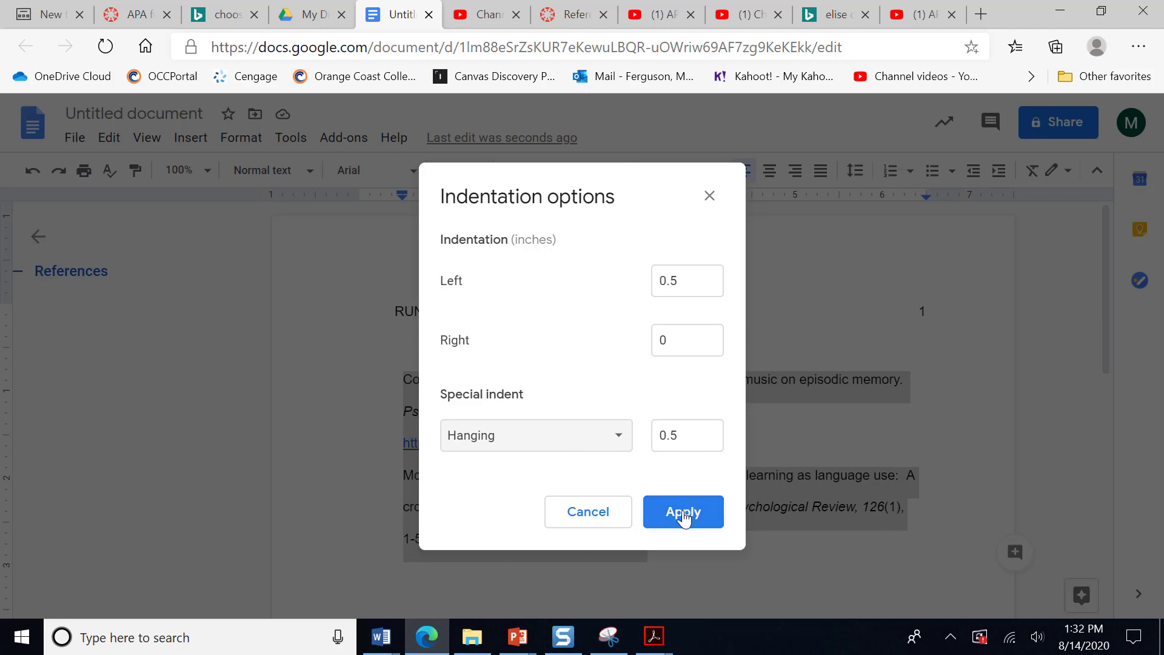
pyautogui.click(683, 512)
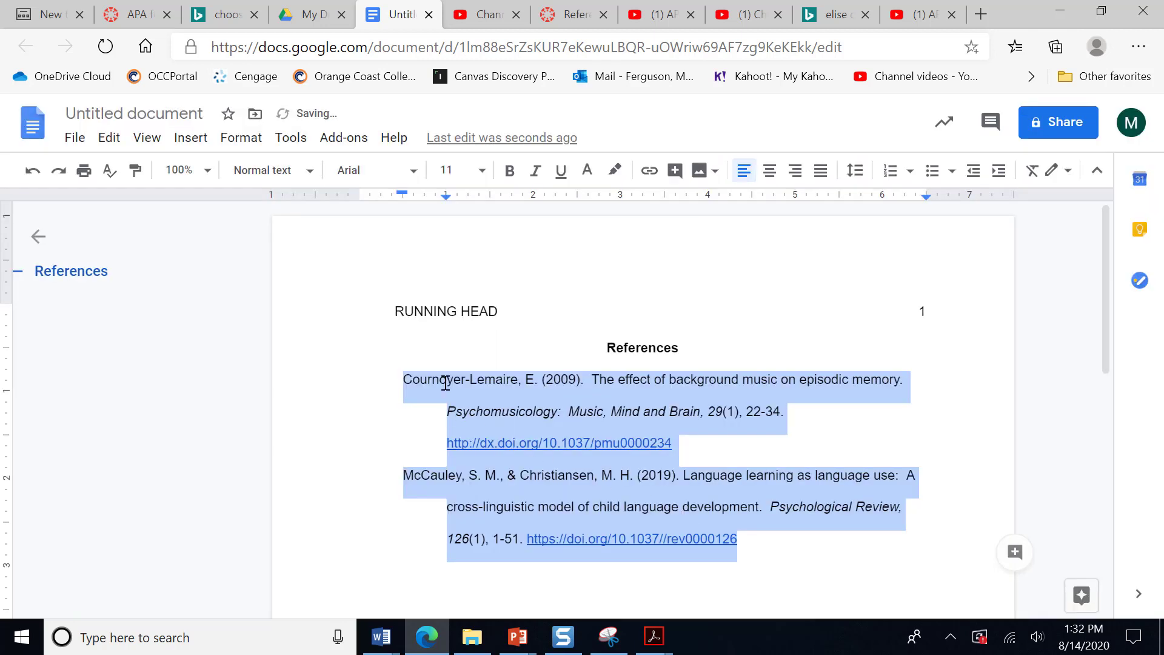
pyautogui.click(642, 570)
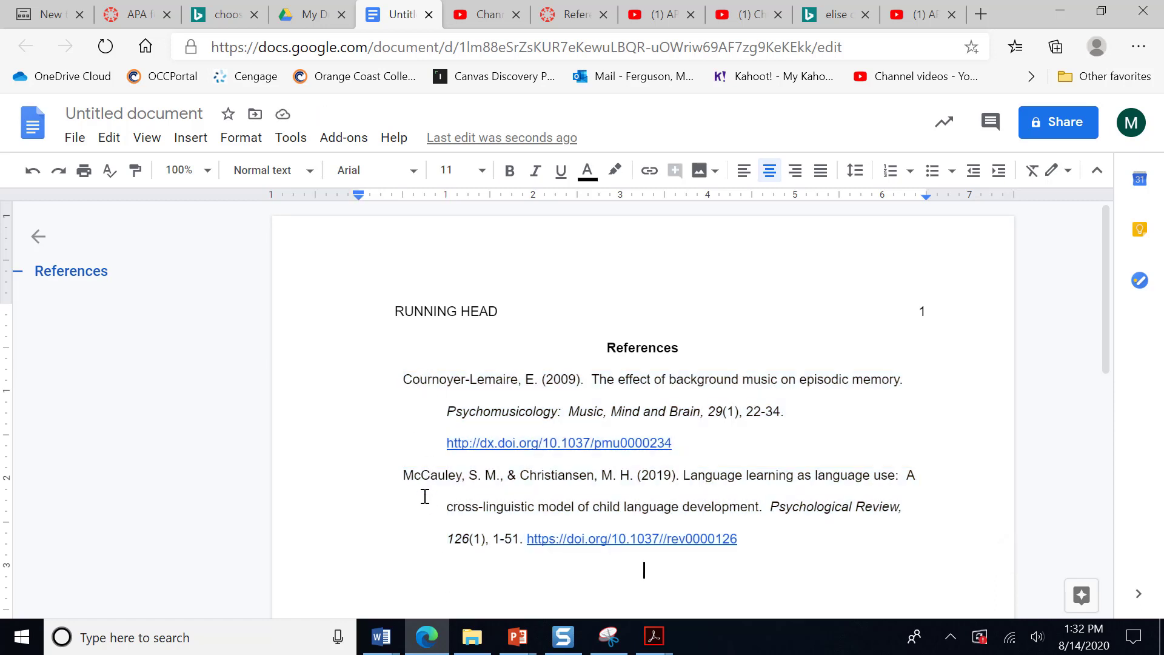
pyautogui.moveTo(411, 367)
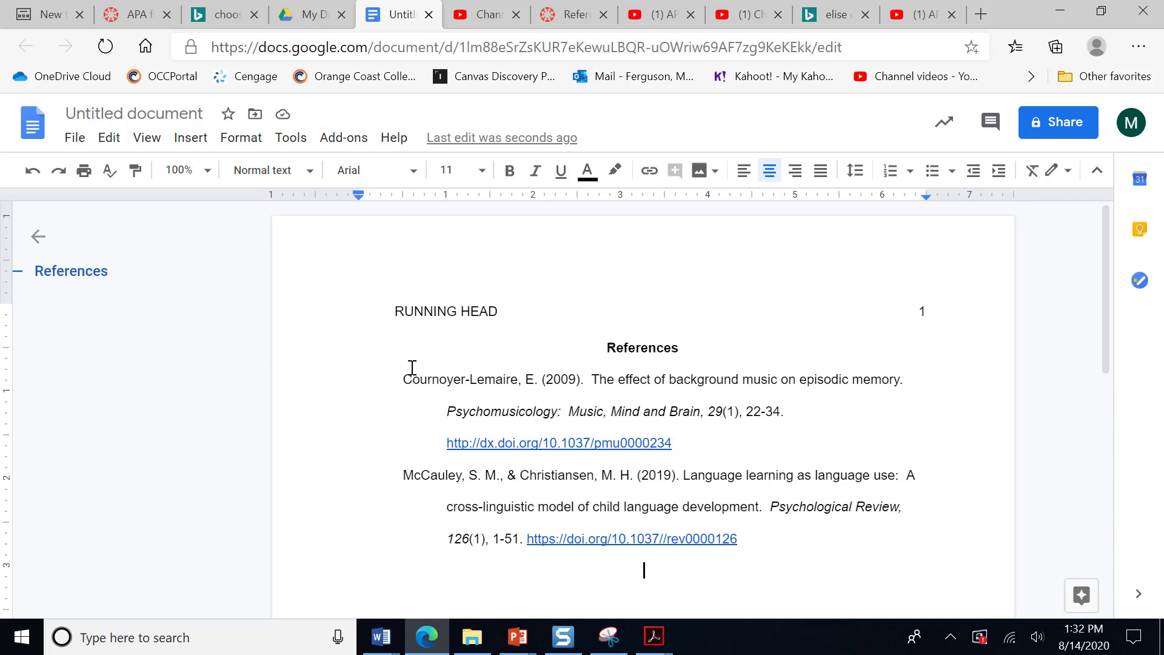
pyautogui.moveTo(415, 475)
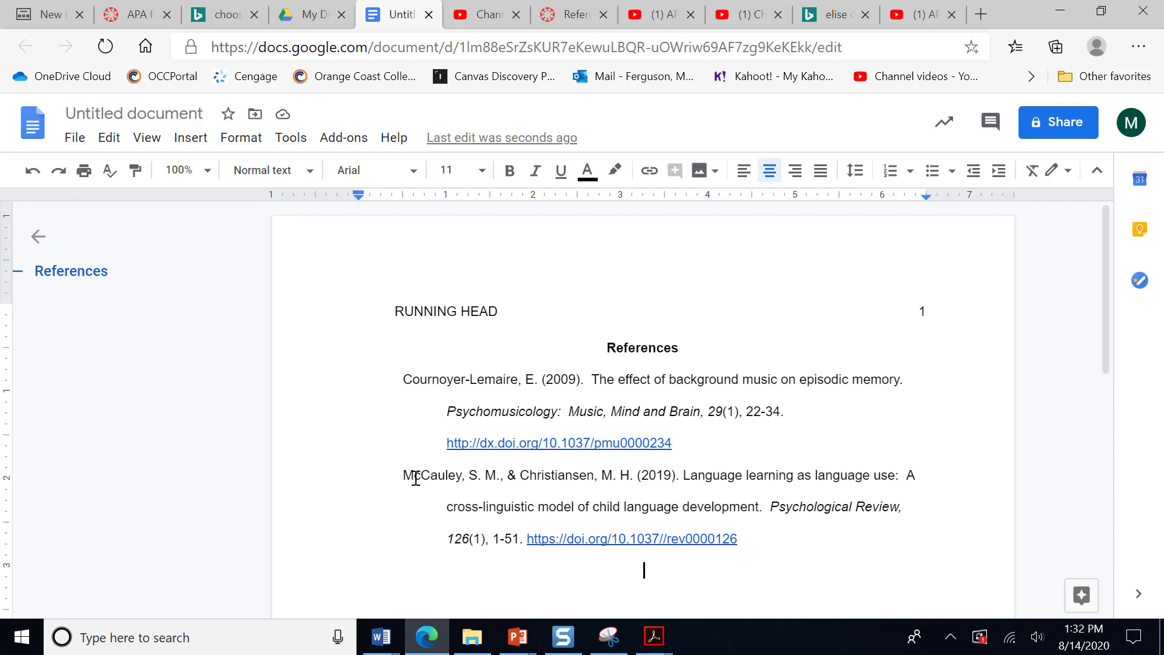
pyautogui.moveTo(395, 497)
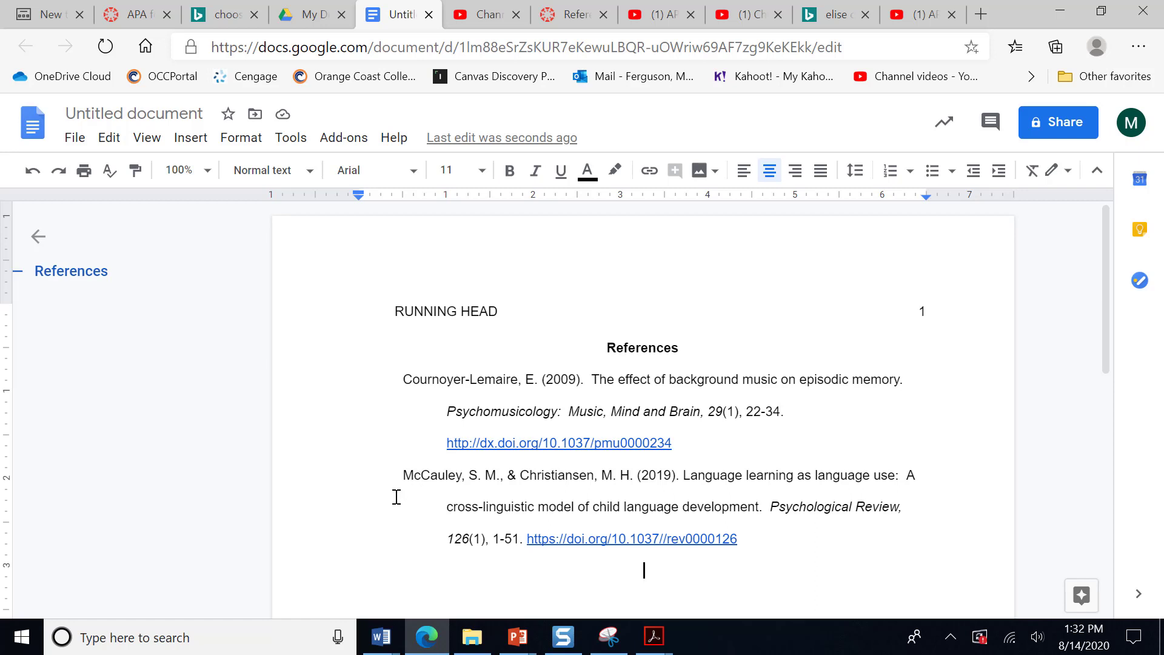
pyautogui.moveTo(377, 378)
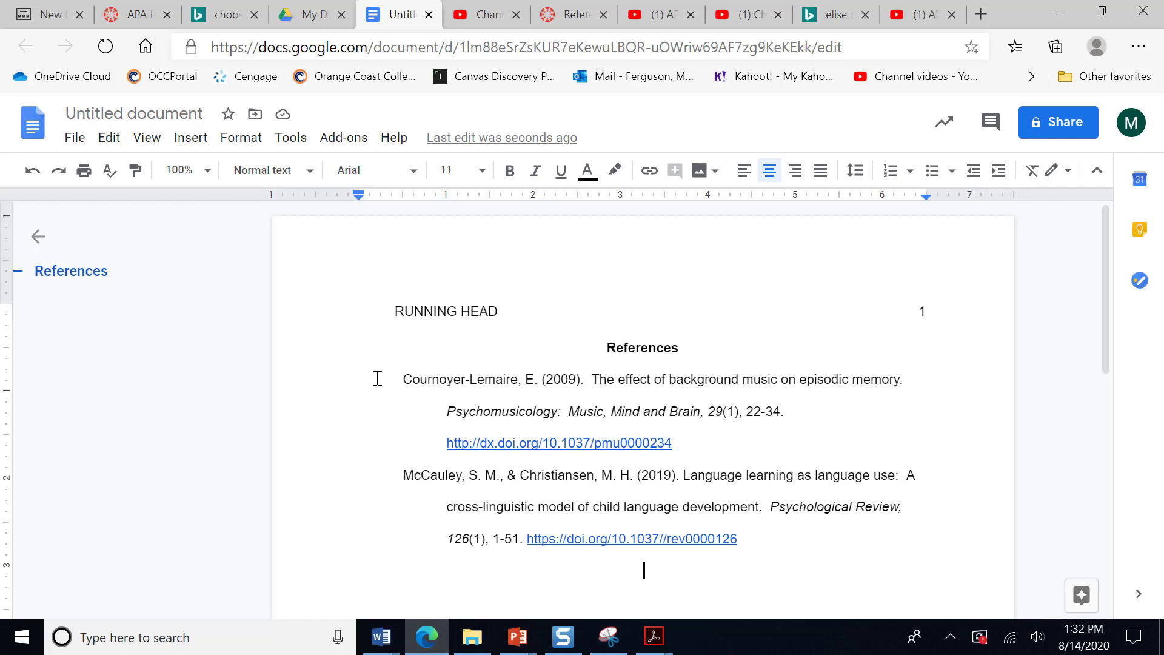
pyautogui.moveTo(395, 438)
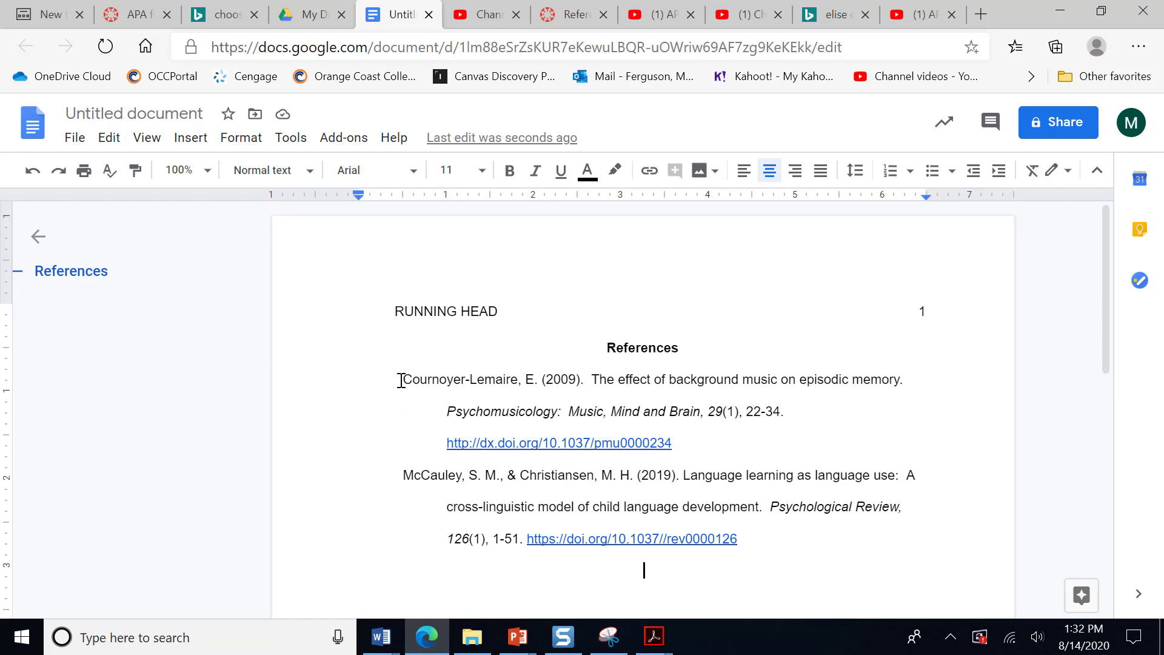
pyautogui.moveTo(402, 412)
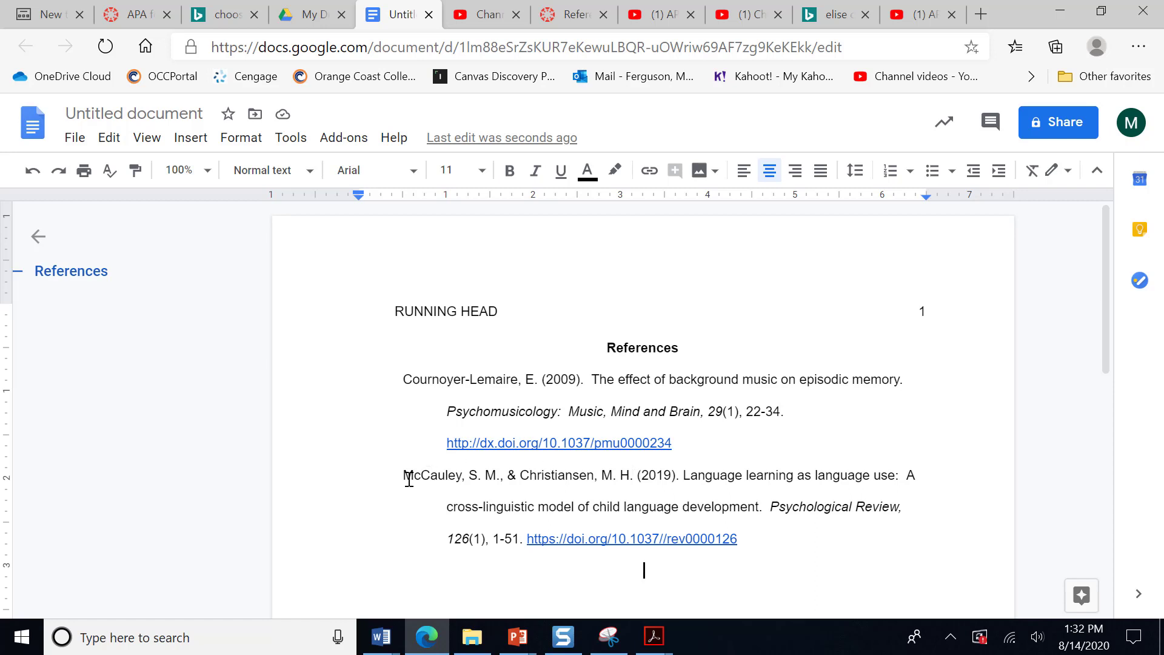
pyautogui.moveTo(561, 475)
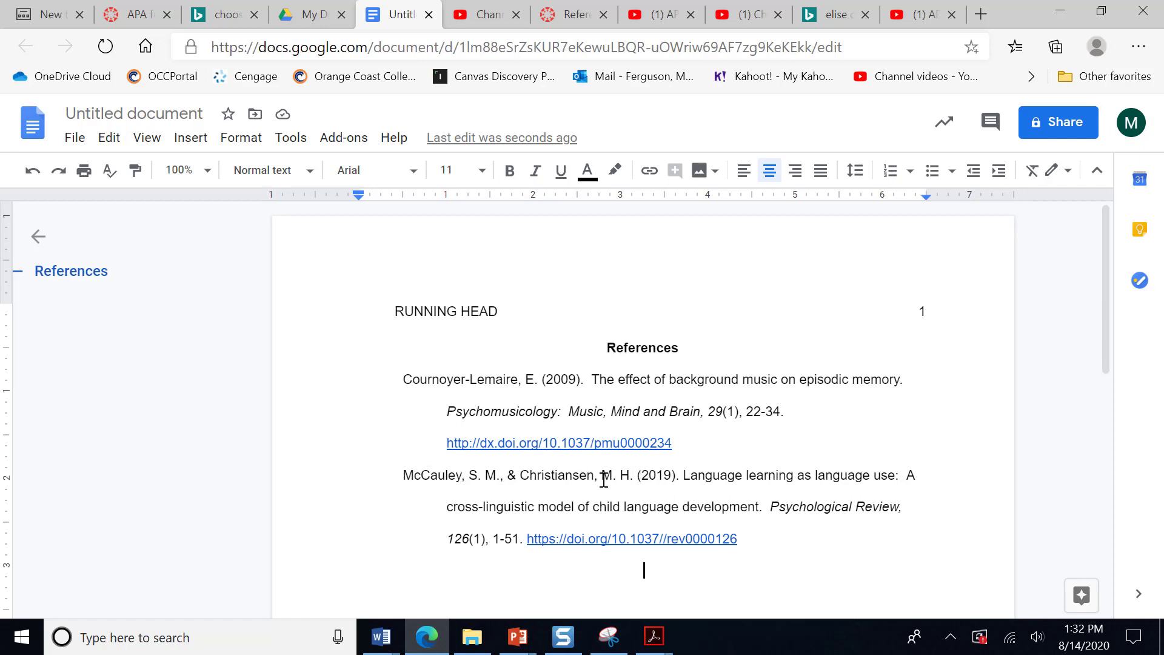
pyautogui.moveTo(399, 399)
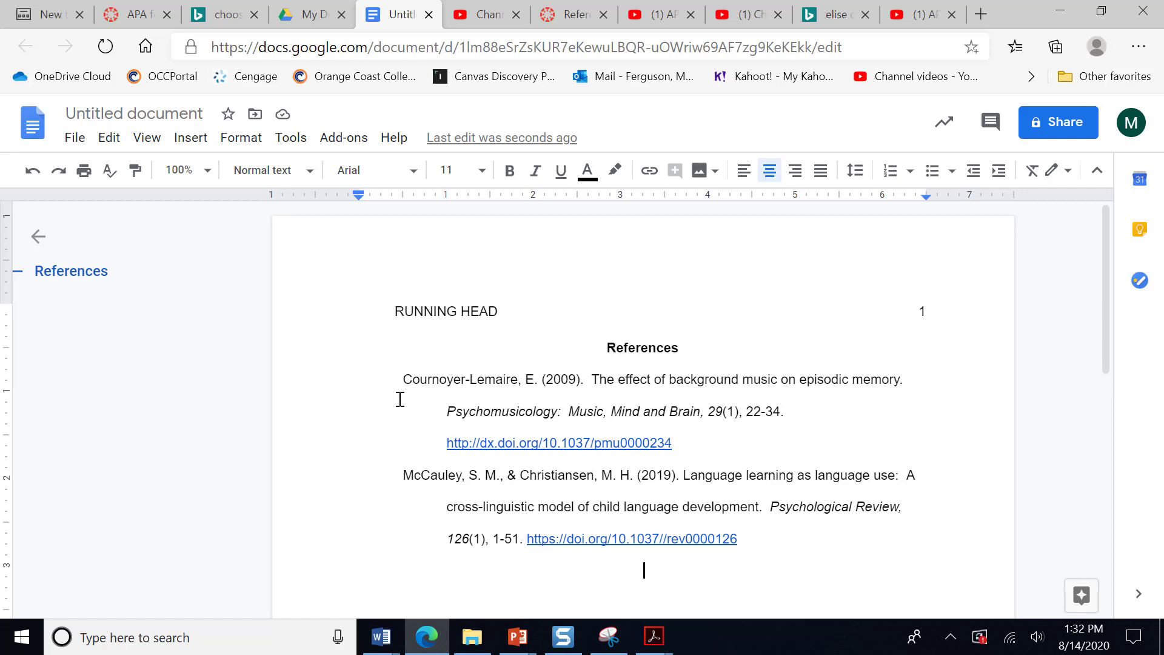
pyautogui.moveTo(404, 472)
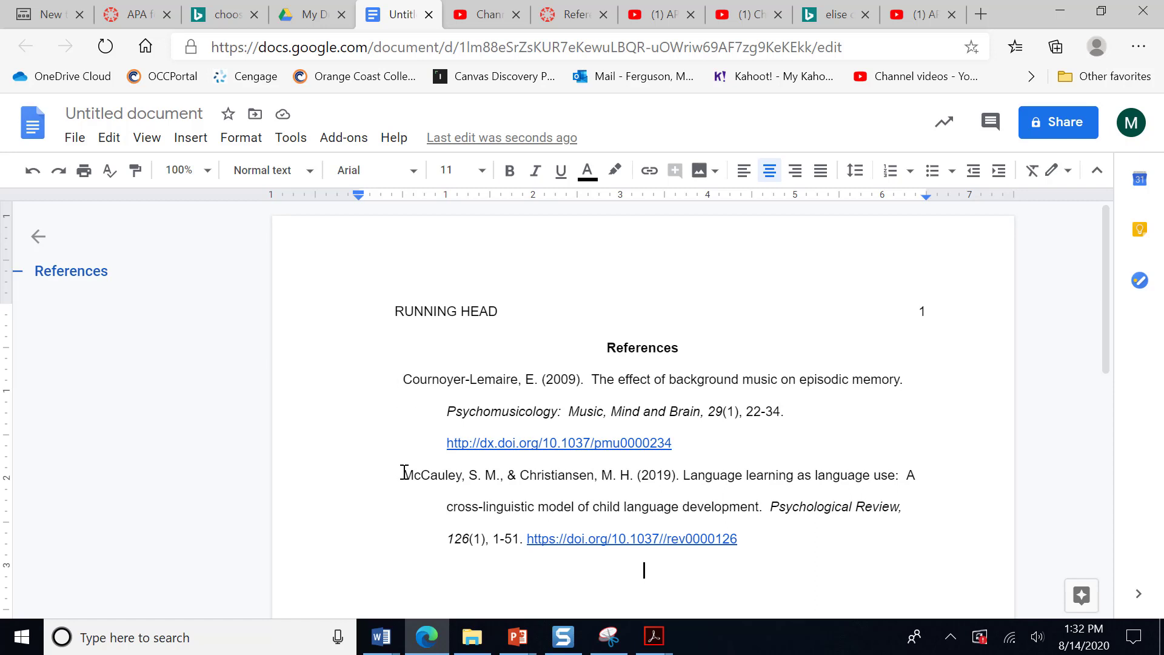
pyautogui.moveTo(724, 306)
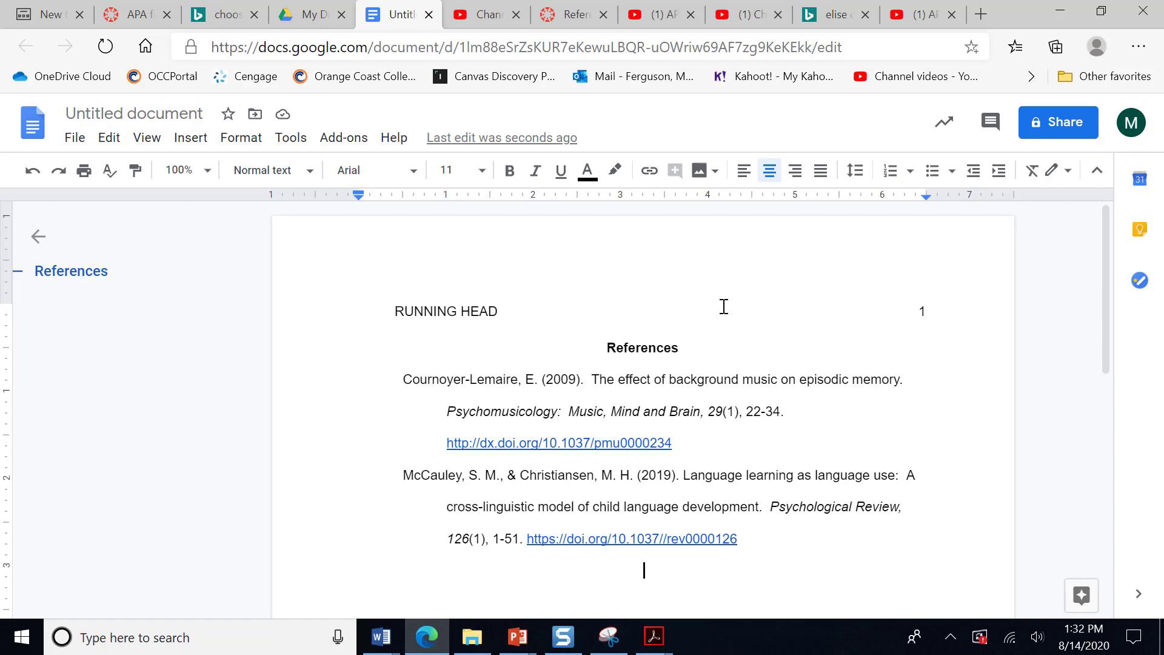
pyautogui.moveTo(941, 313)
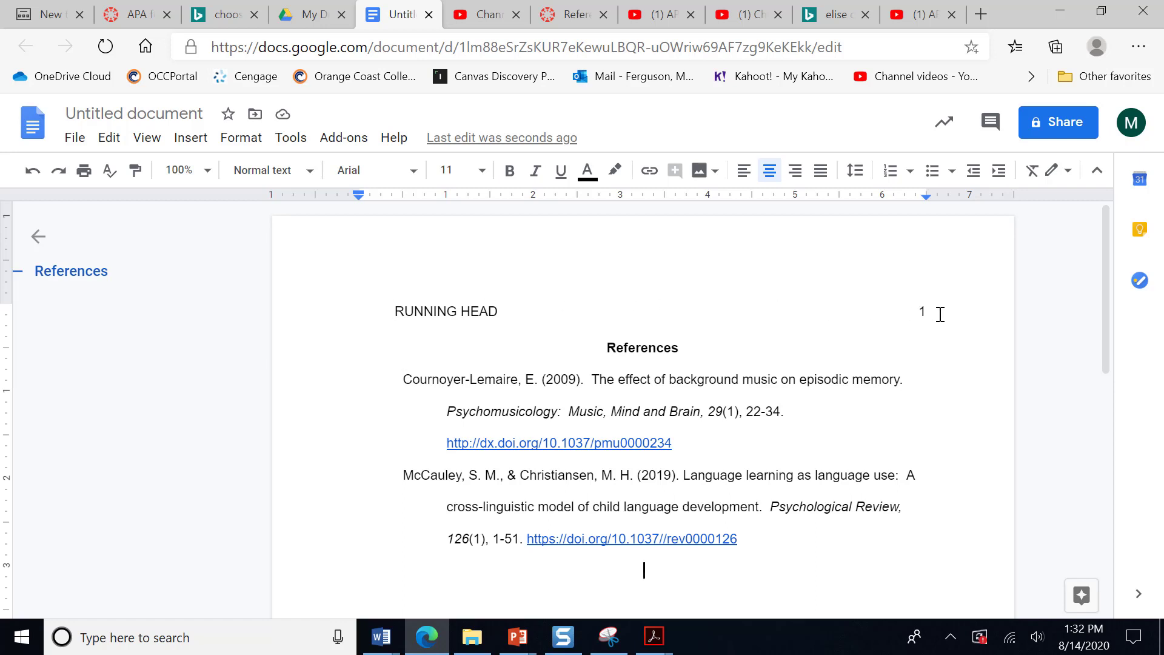